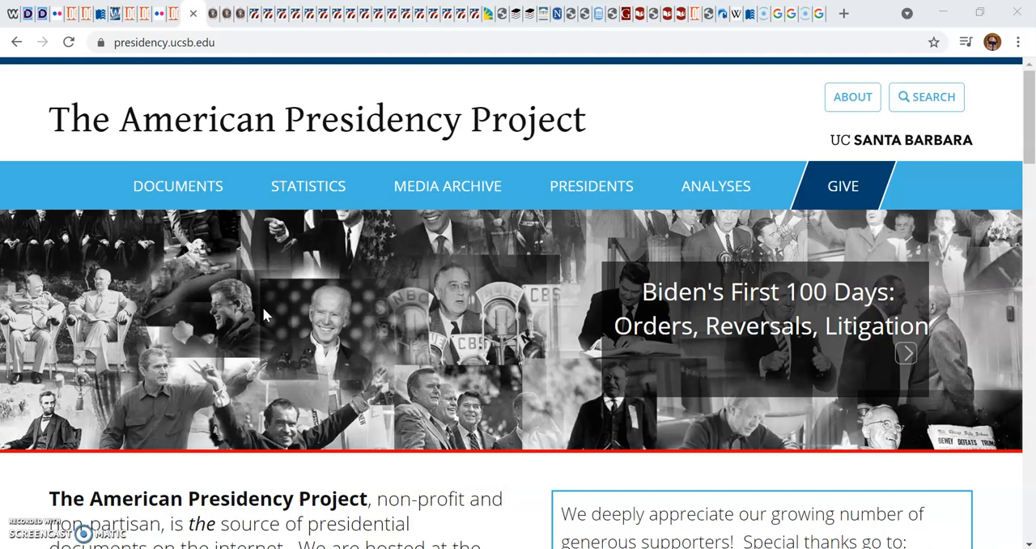
scroll("down", 3)
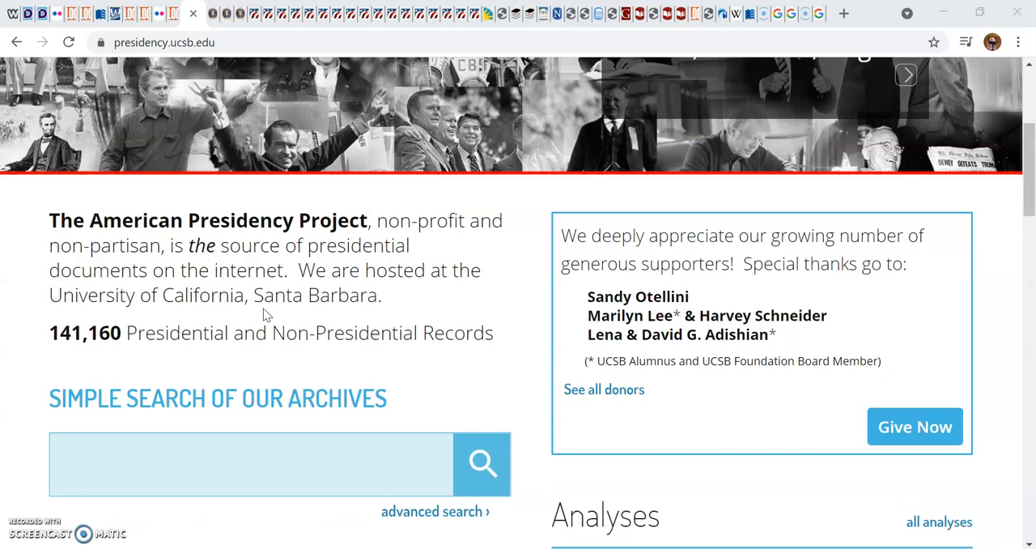
scroll("up", 3)
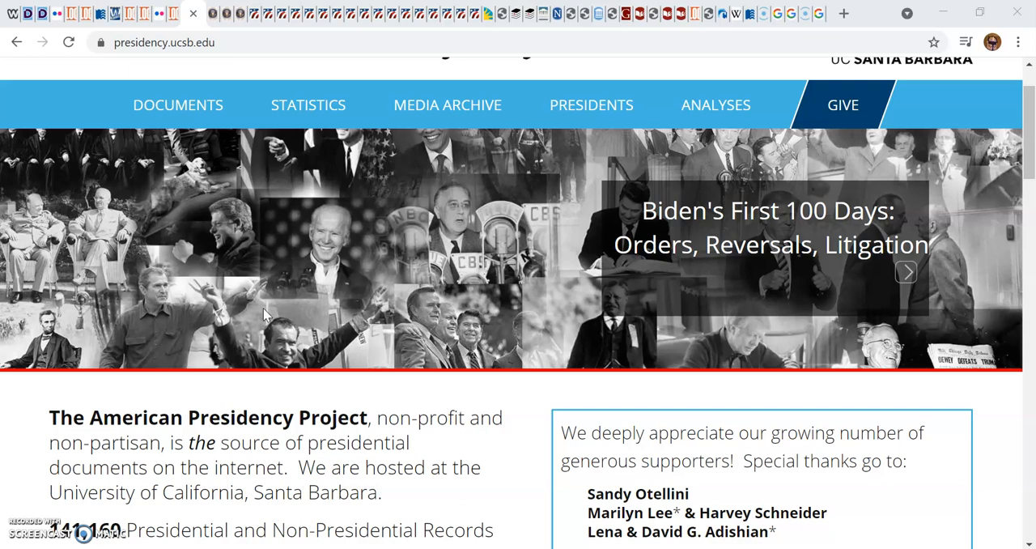
scroll("down", 3)
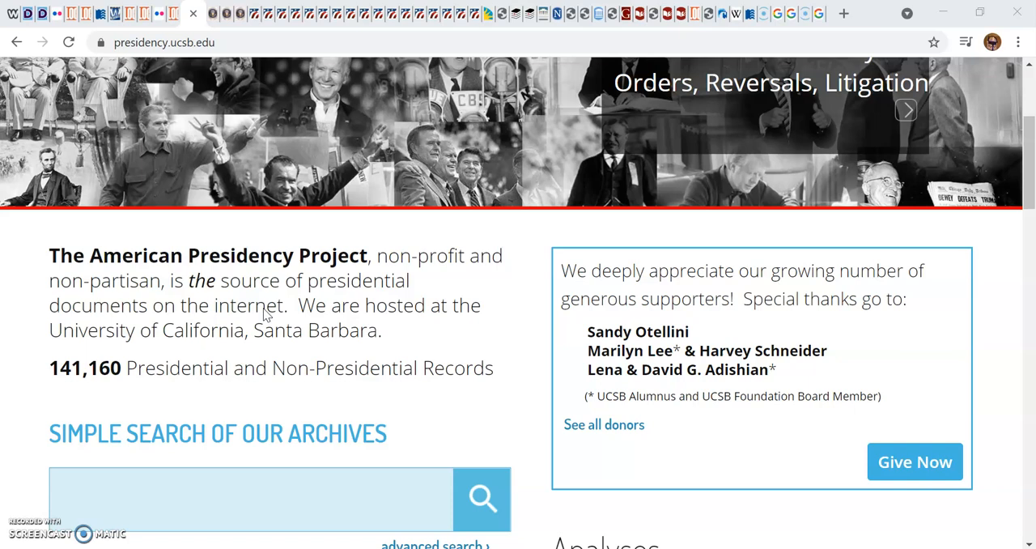
scroll("down", 3)
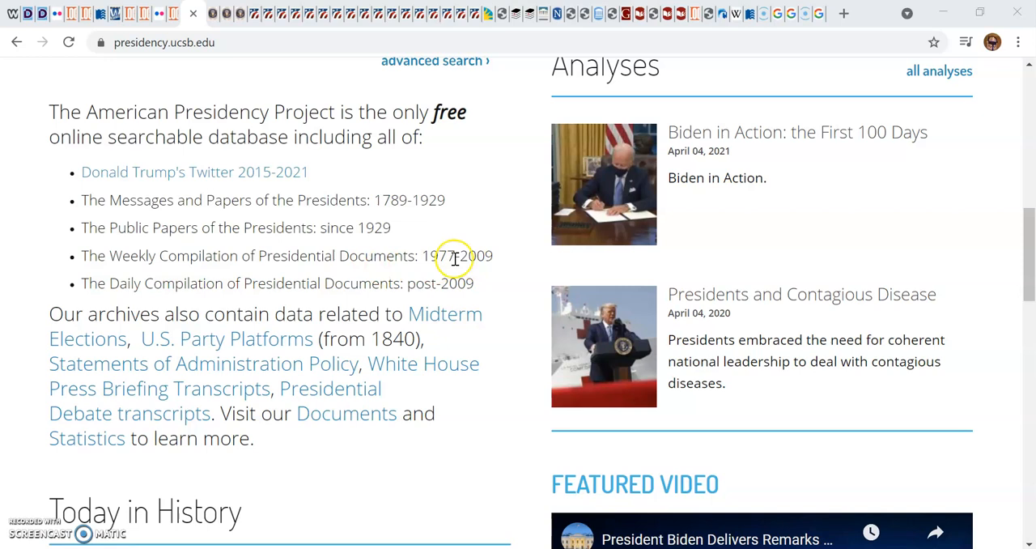
mouse_move(818, 152)
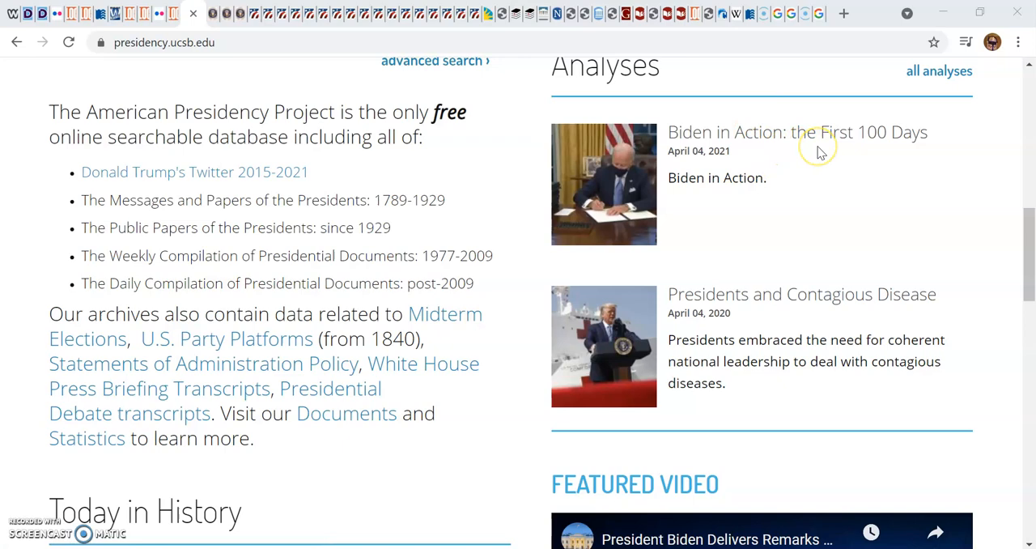
scroll("down", 3)
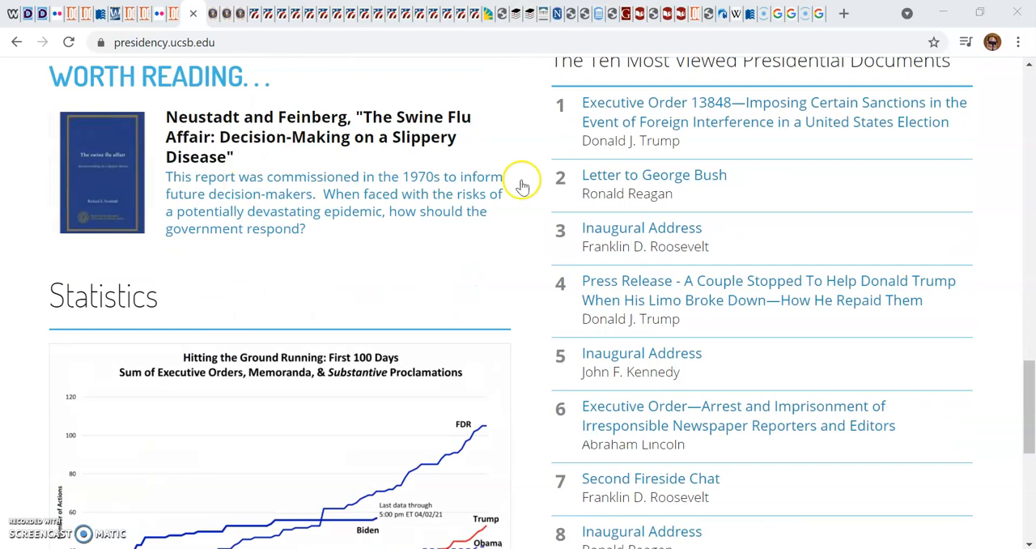
scroll("down", 3)
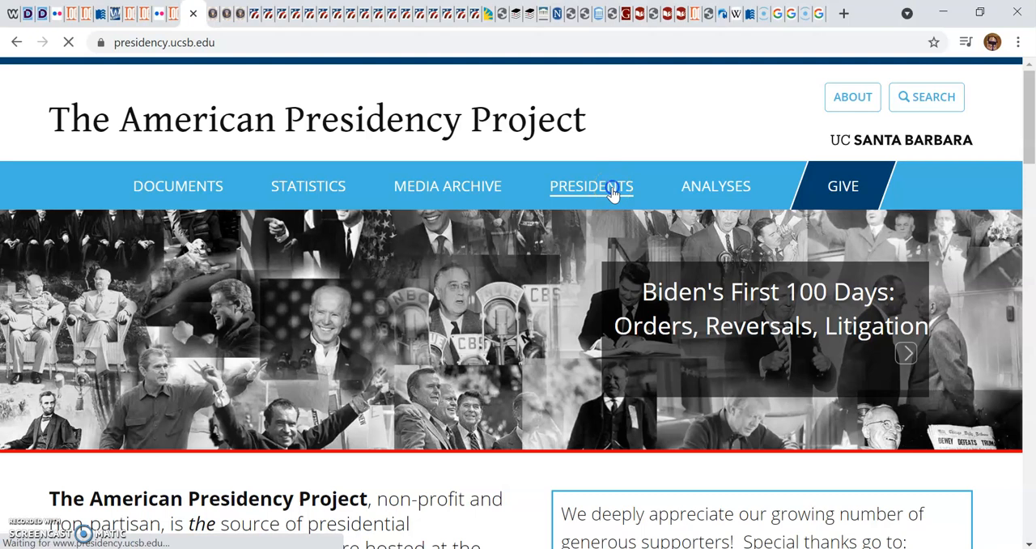
left_click(591, 185)
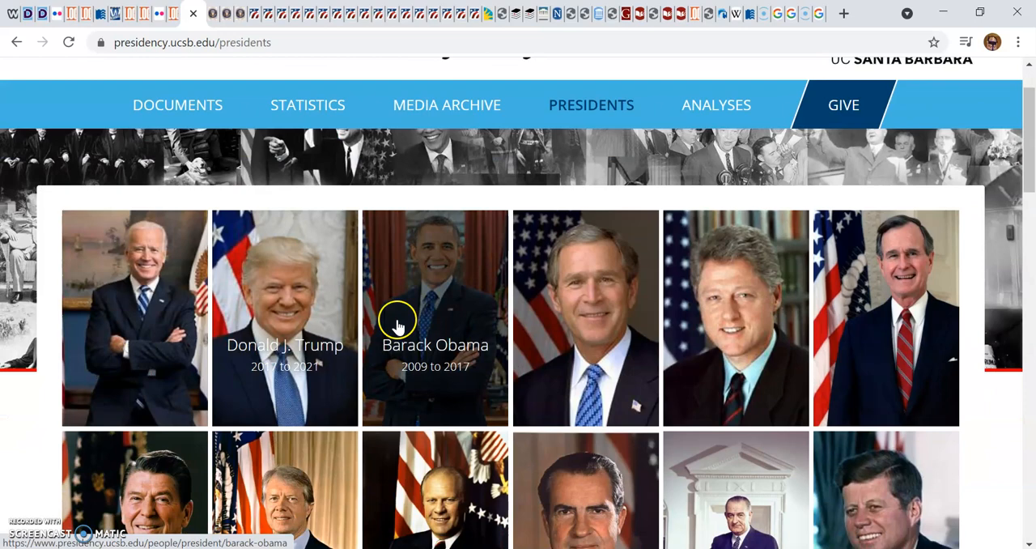
scroll("down", 3)
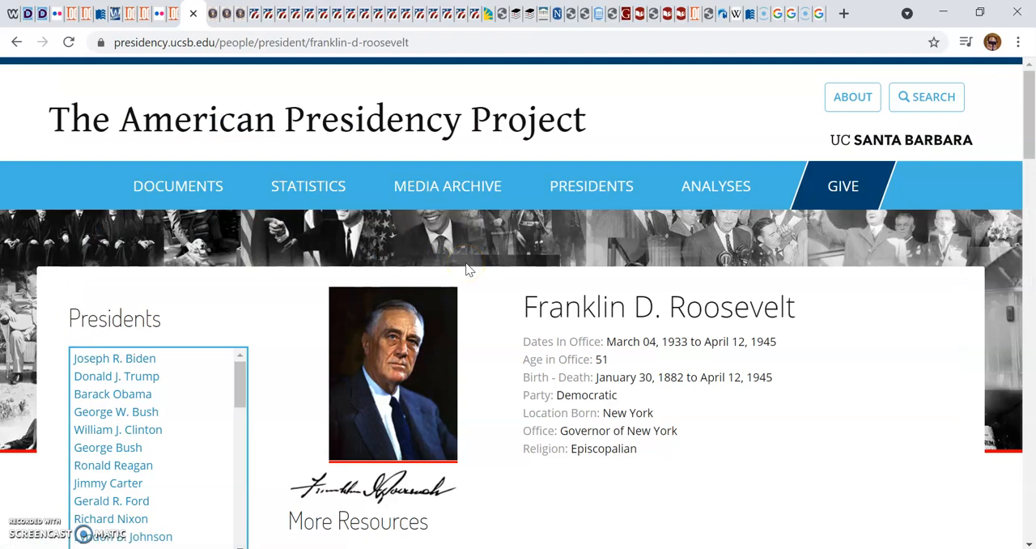
scroll("down", 3)
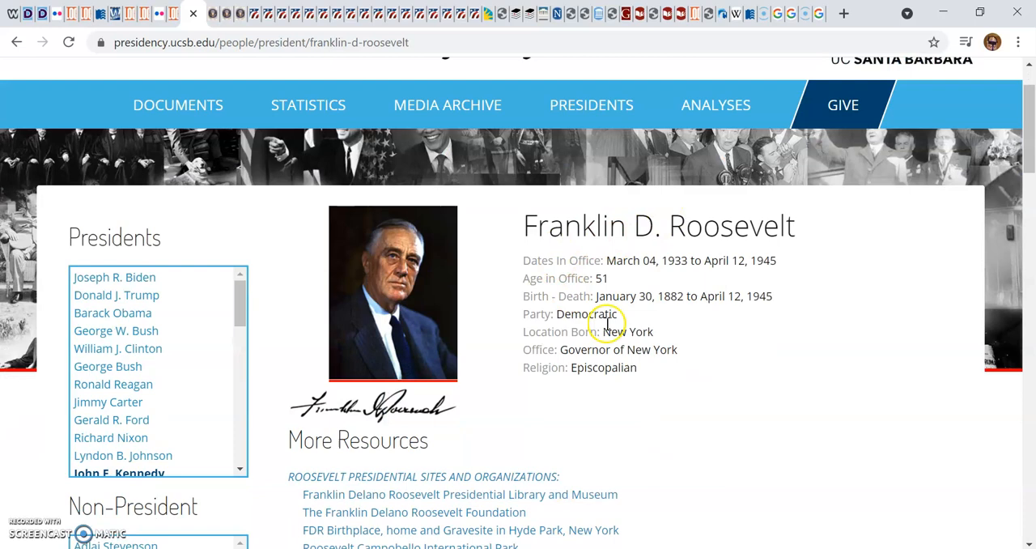
scroll("down", 3)
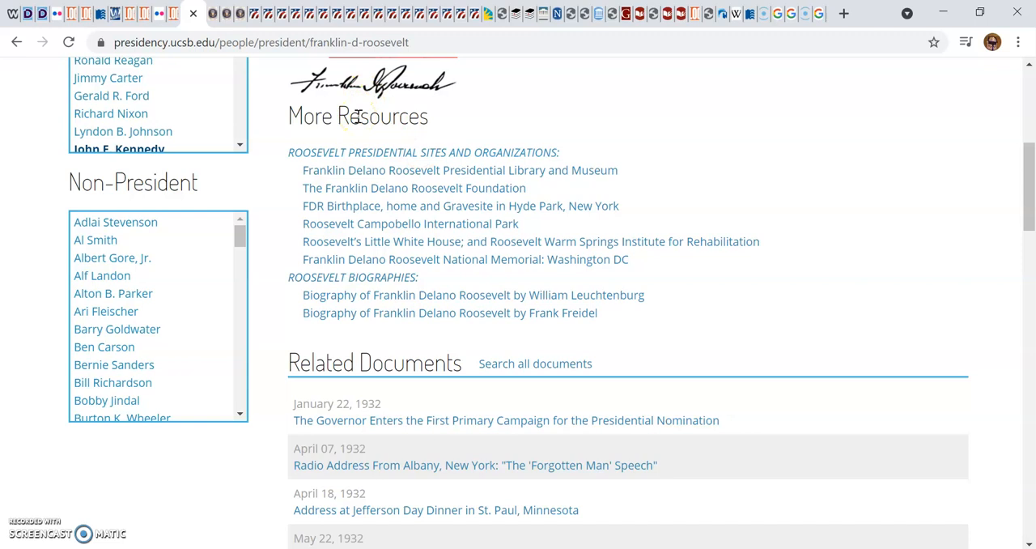
scroll("up", 3)
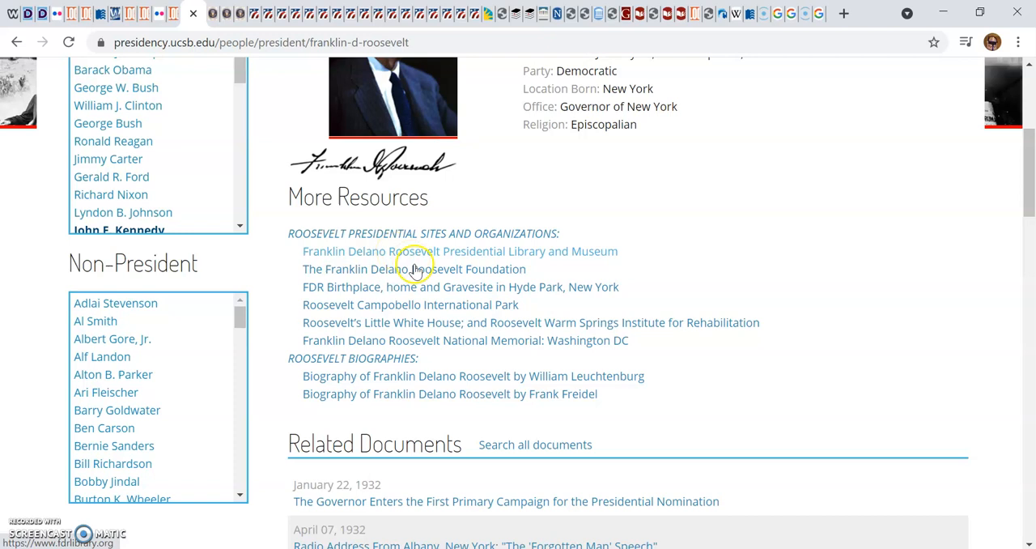
scroll("down", 3)
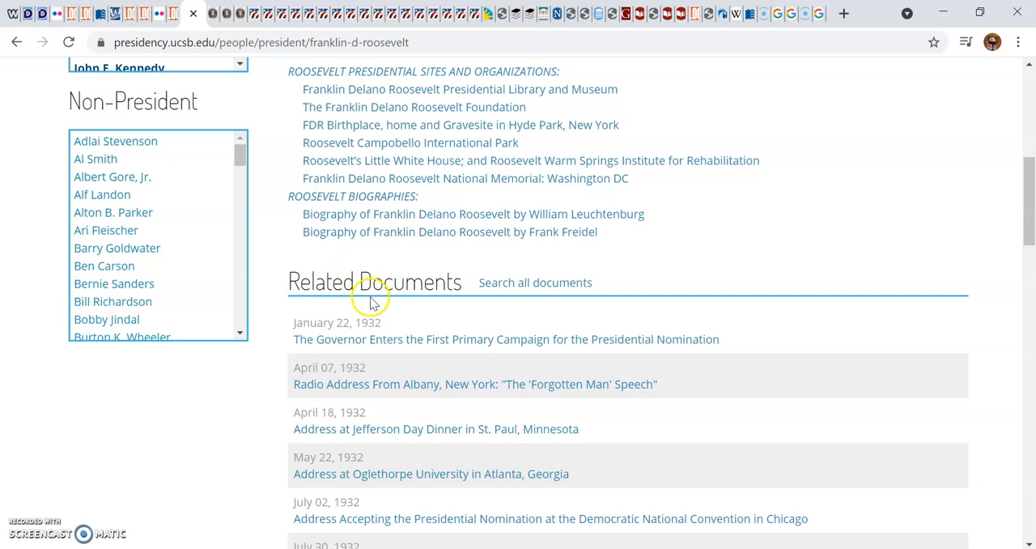
mouse_move(361, 356)
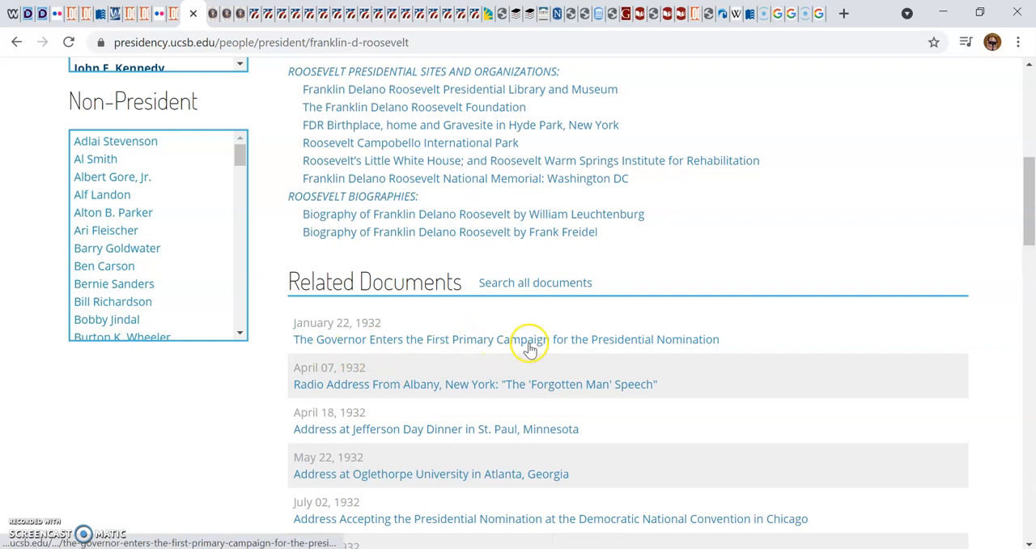
scroll("down", 3)
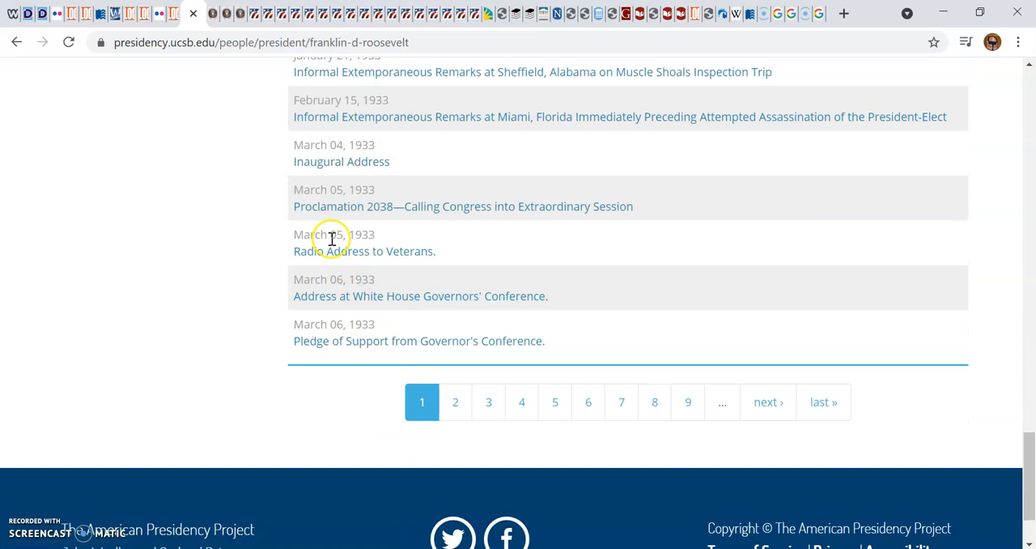
mouse_move(406, 290)
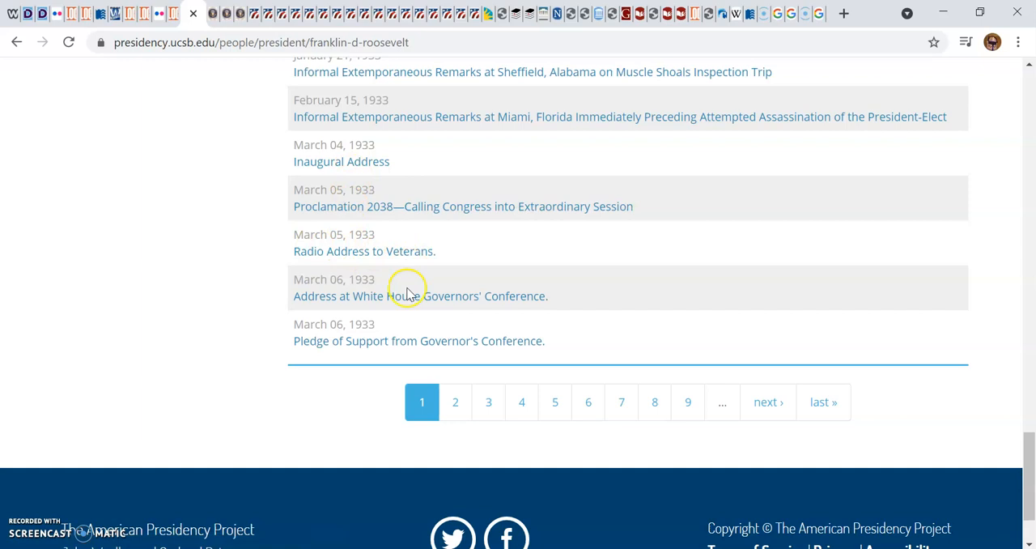
left_click(821, 402)
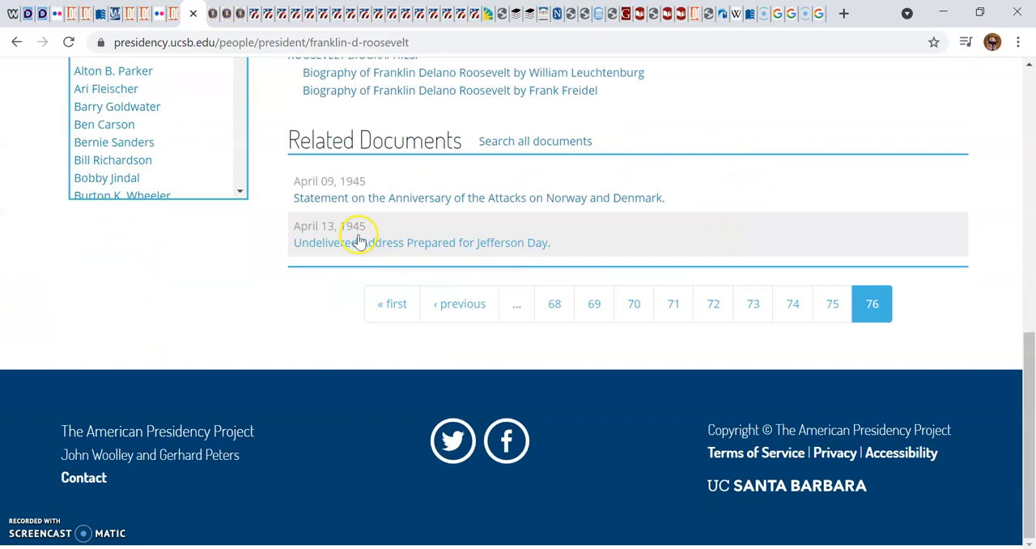
mouse_move(613, 269)
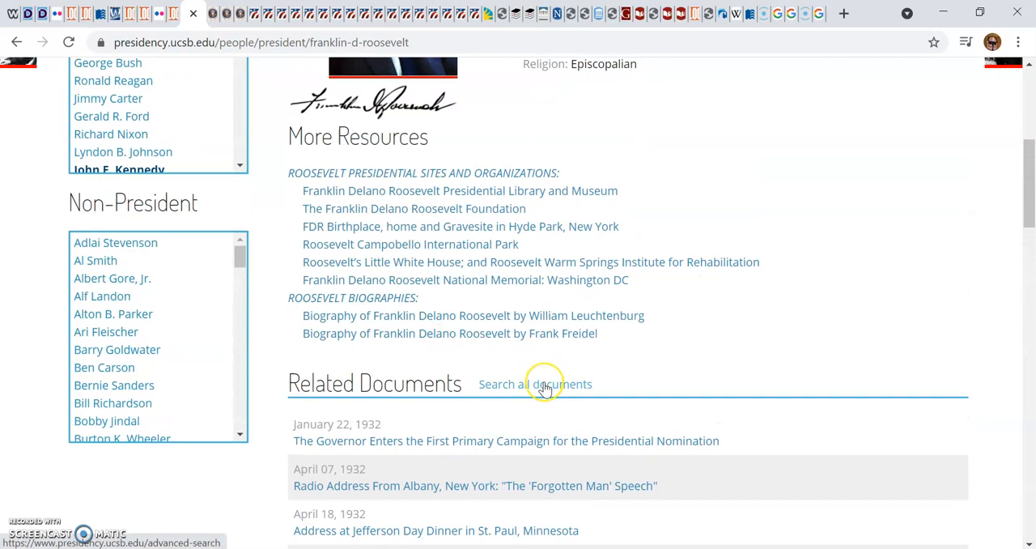
Open Advanced Search and pick Franklin D. Roosevelt from the Presidents dropdown.
left_click(535, 383)
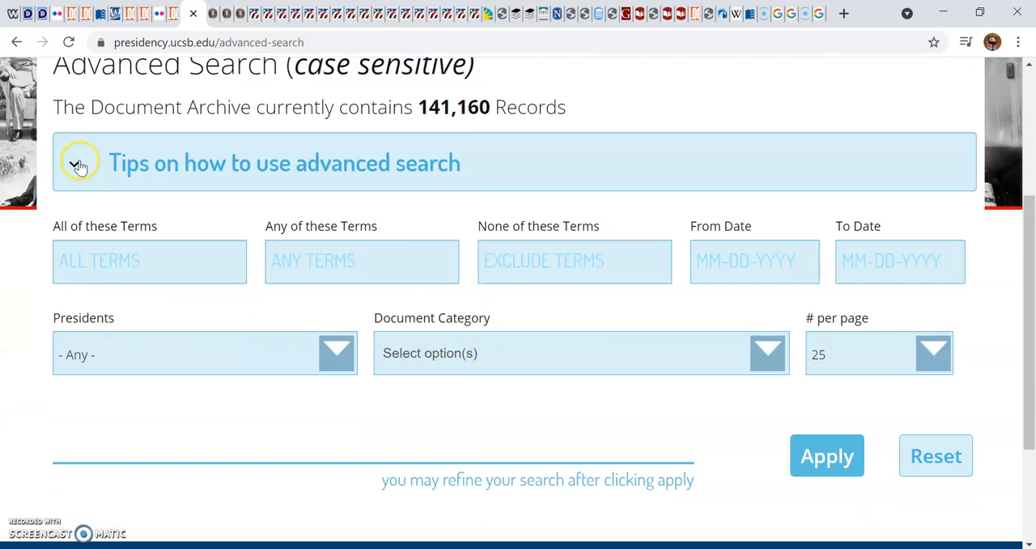
left_click(80, 163)
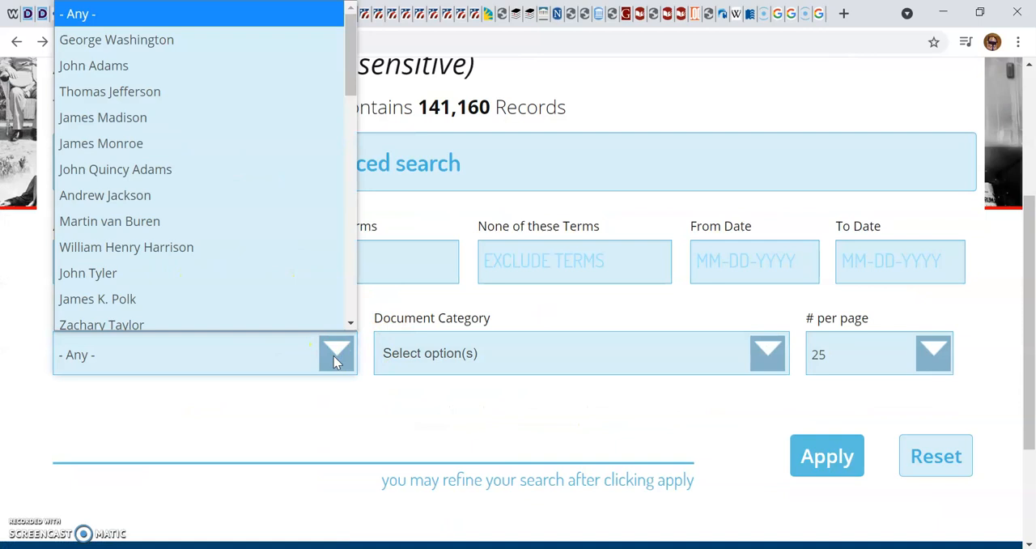
scroll("down", 3)
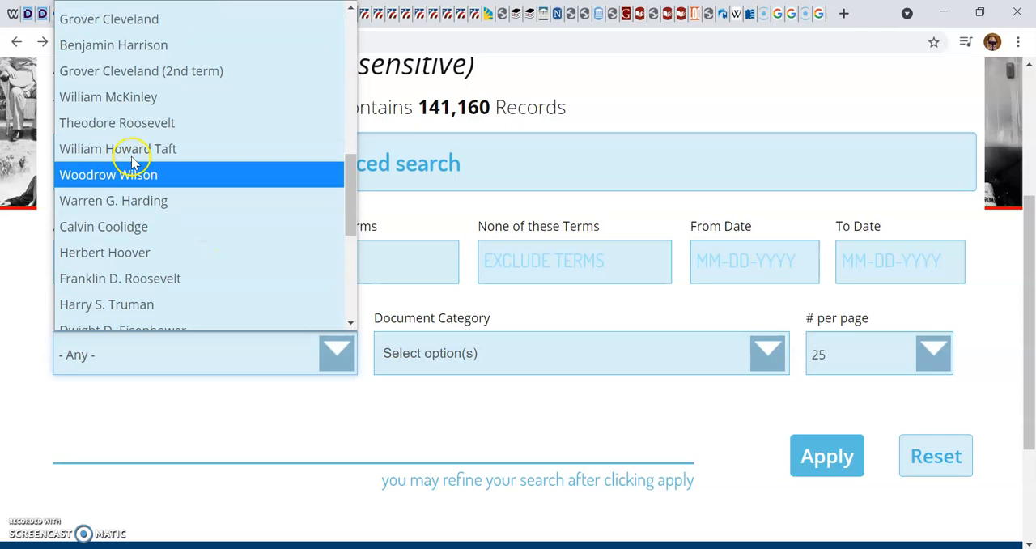
mouse_move(130, 142)
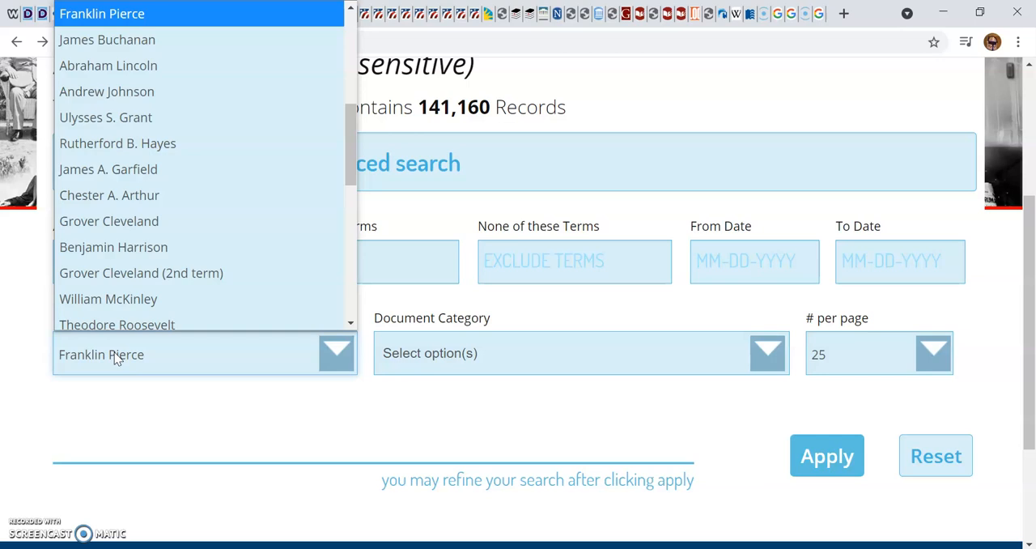
left_click(117, 144)
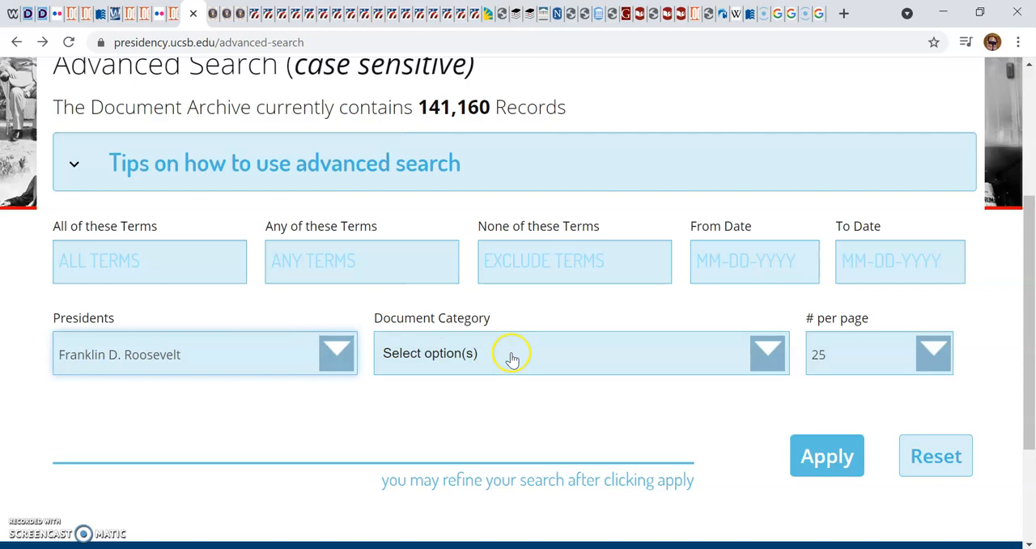
mouse_move(471, 349)
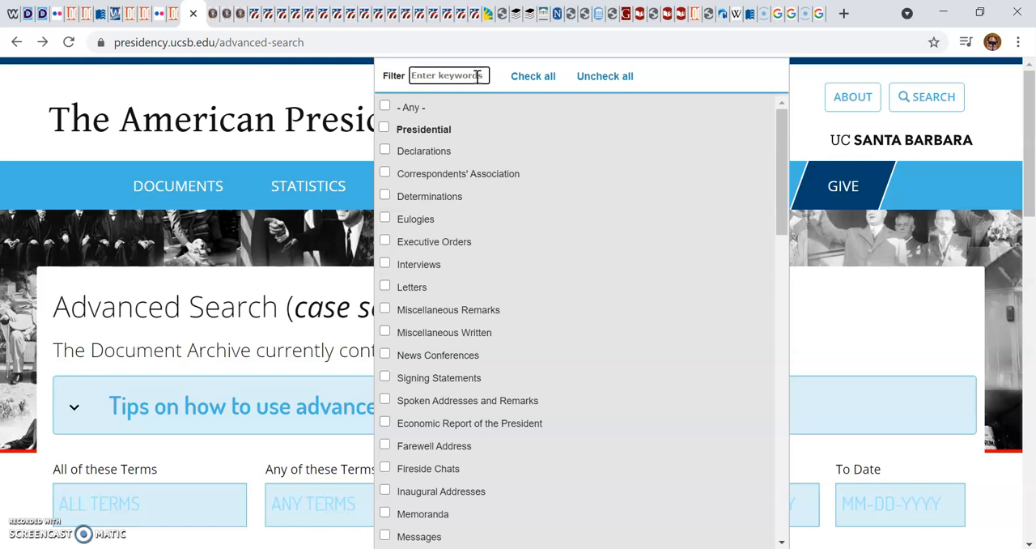
Clear the Executive Orders category and apply the Roosevelt search, returning 554 records.
type("execu")
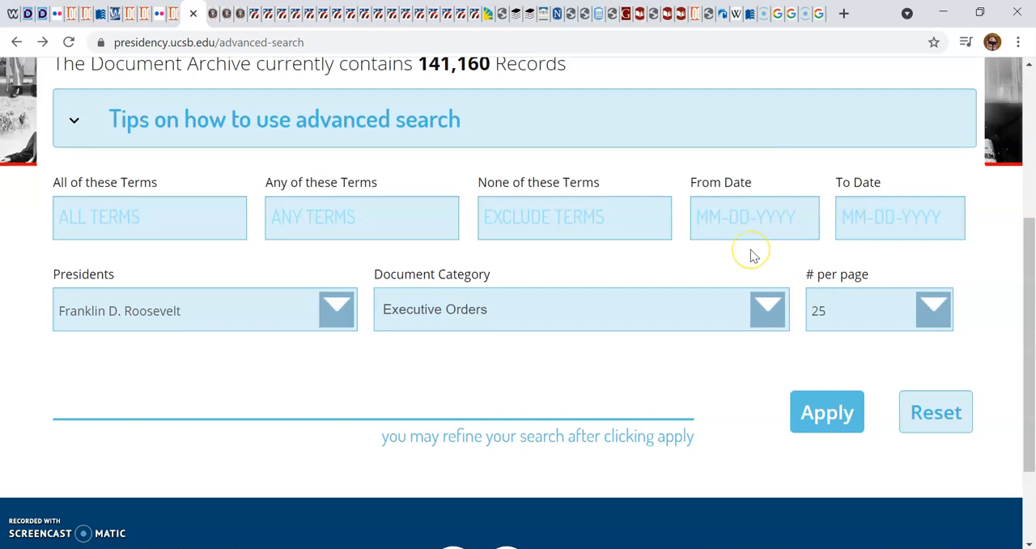
left_click(826, 411)
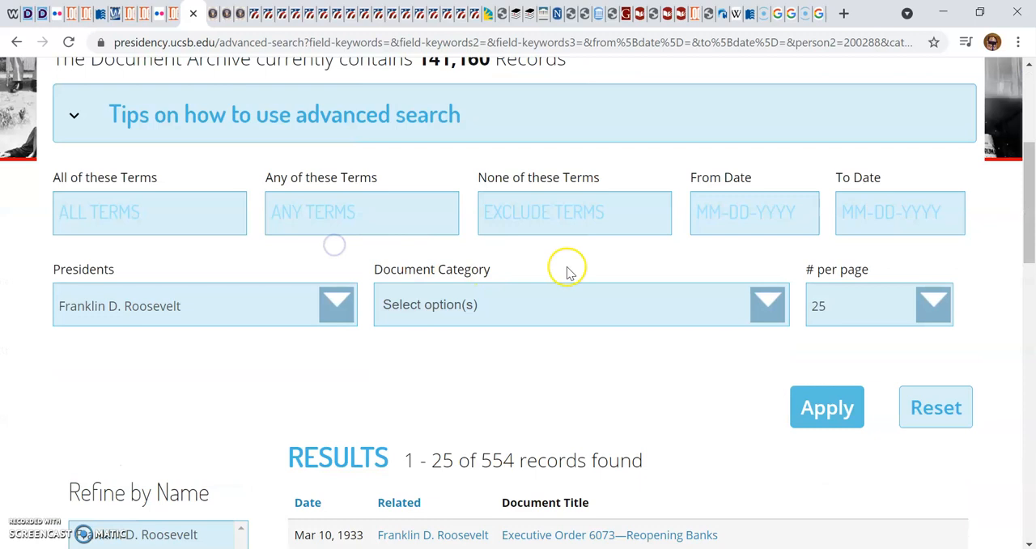
Enter 'African Americans Black Negro' in Any of these Terms and run the search.
left_click(361, 212)
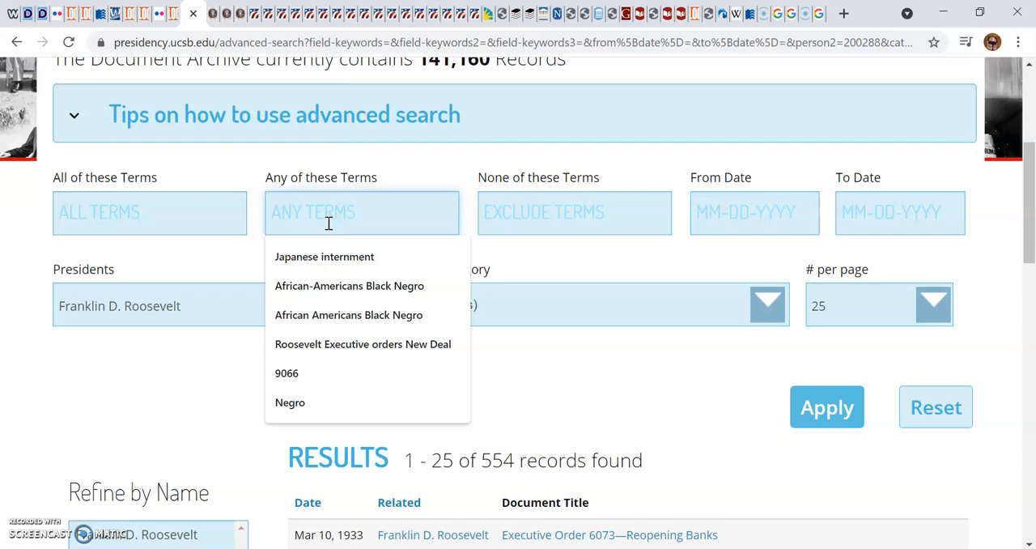
type("A")
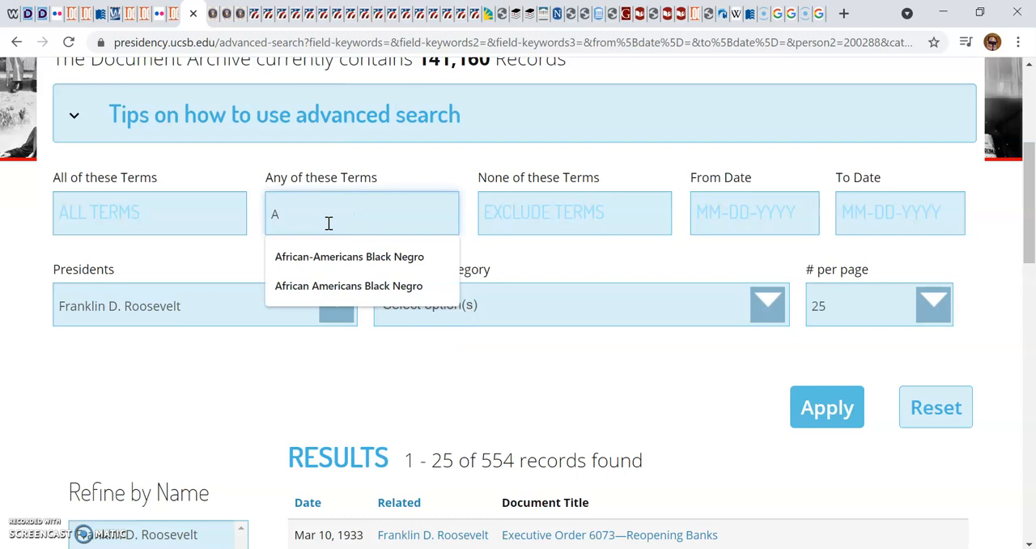
type("African American")
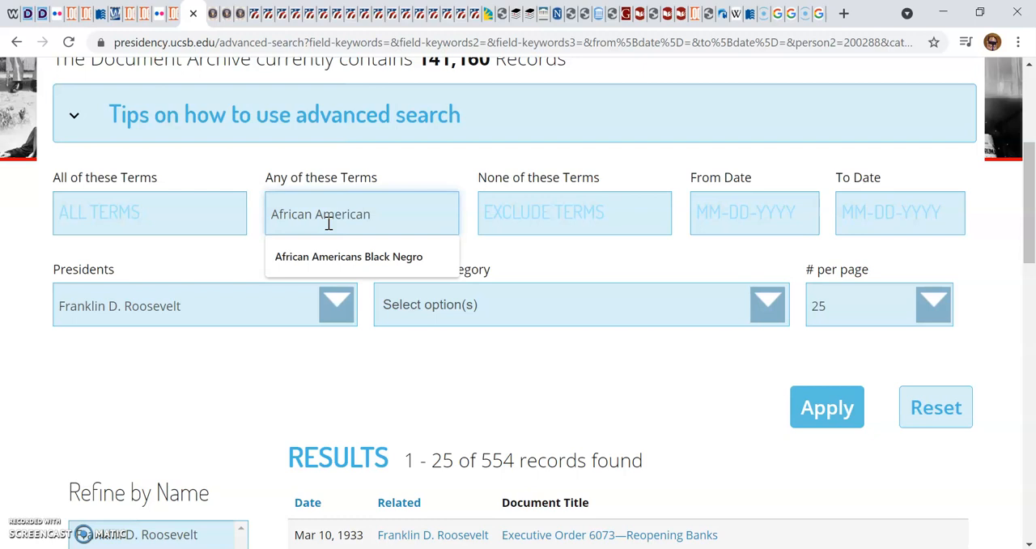
left_click(348, 256)
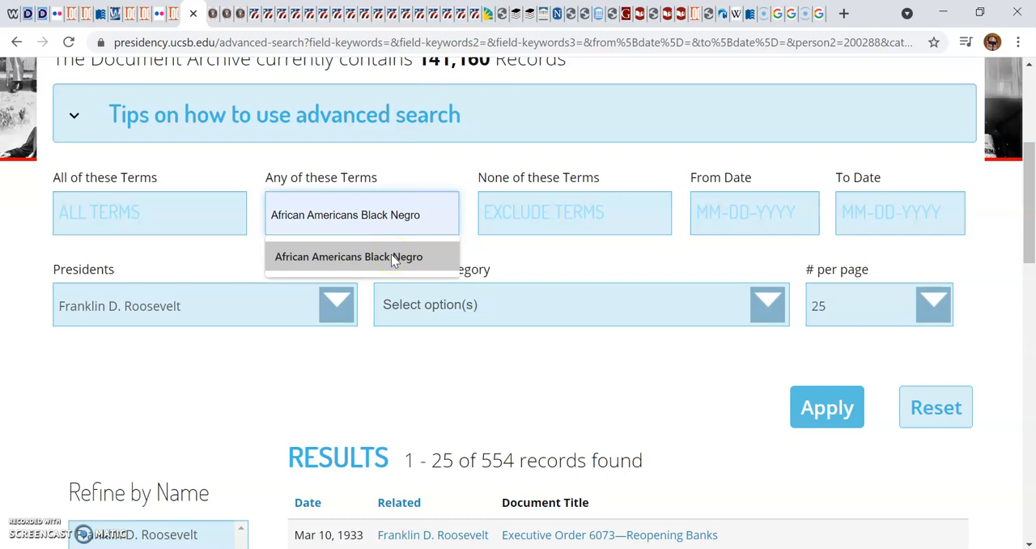
left_click(347, 256)
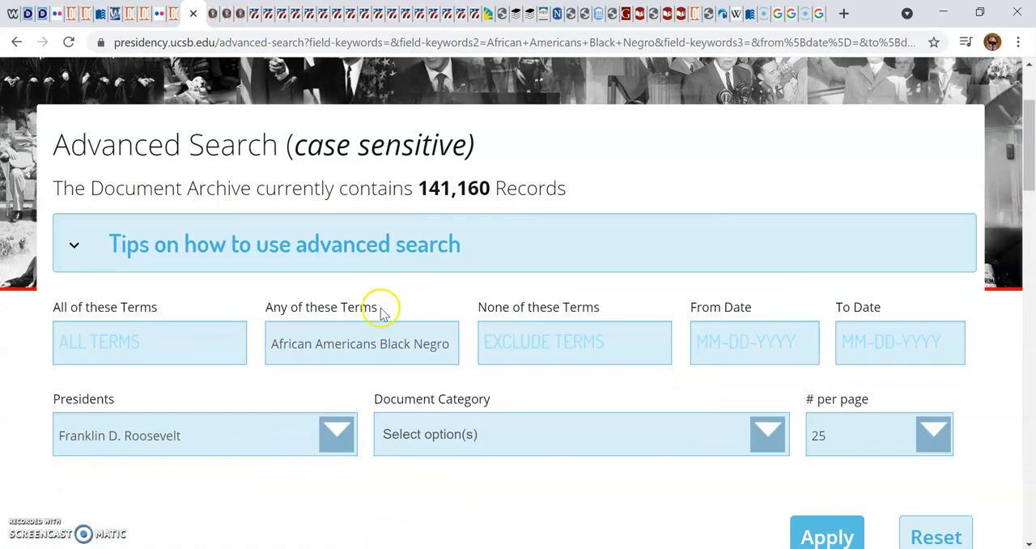
mouse_move(150, 324)
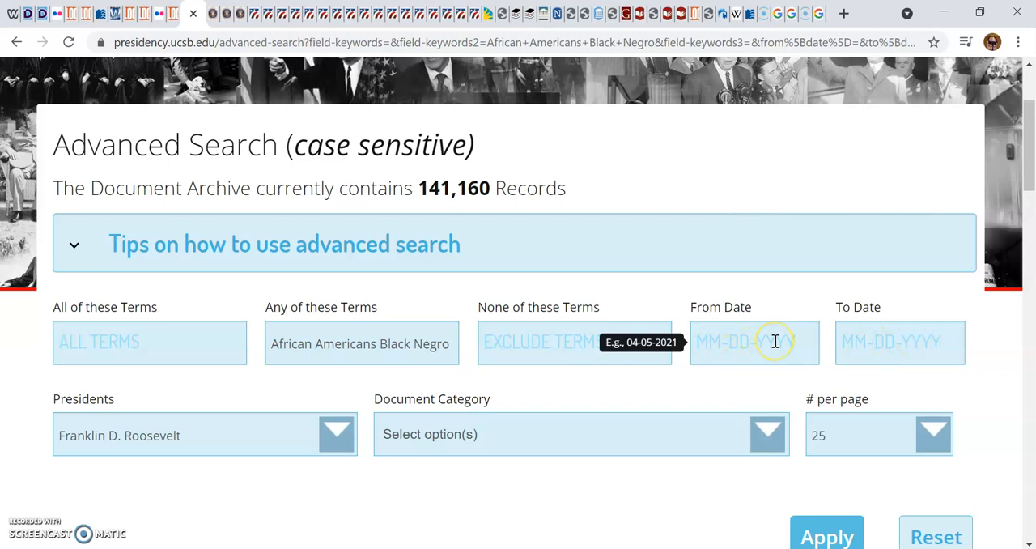
Review the 397 Roosevelt results and change the term to 'African-Americans'.
left_click(827, 535)
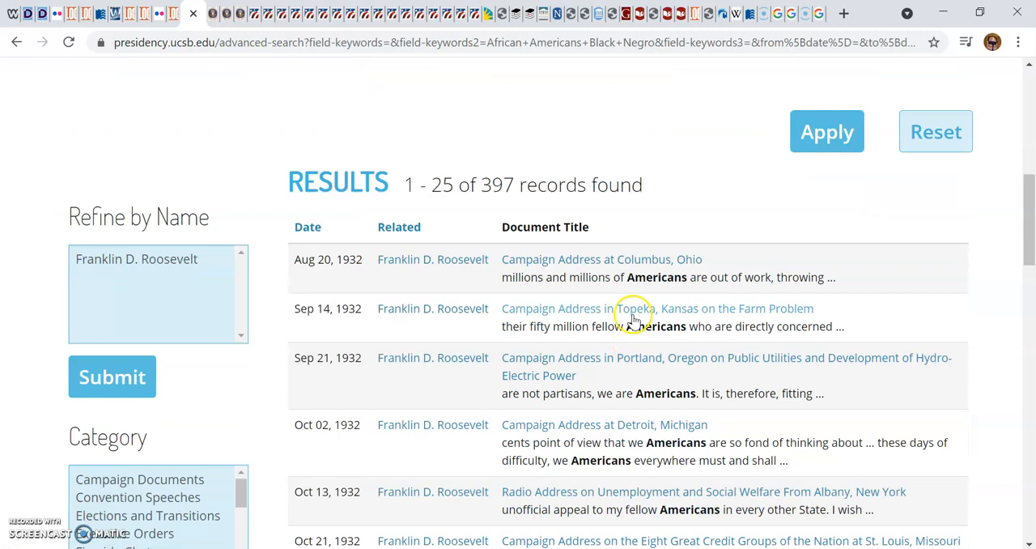
scroll("down", 3)
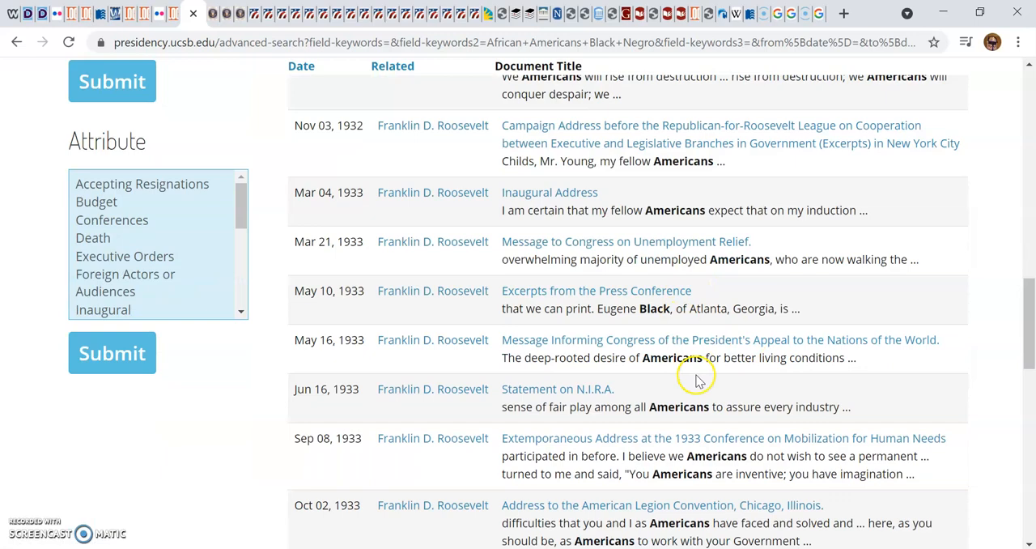
scroll("up", 3)
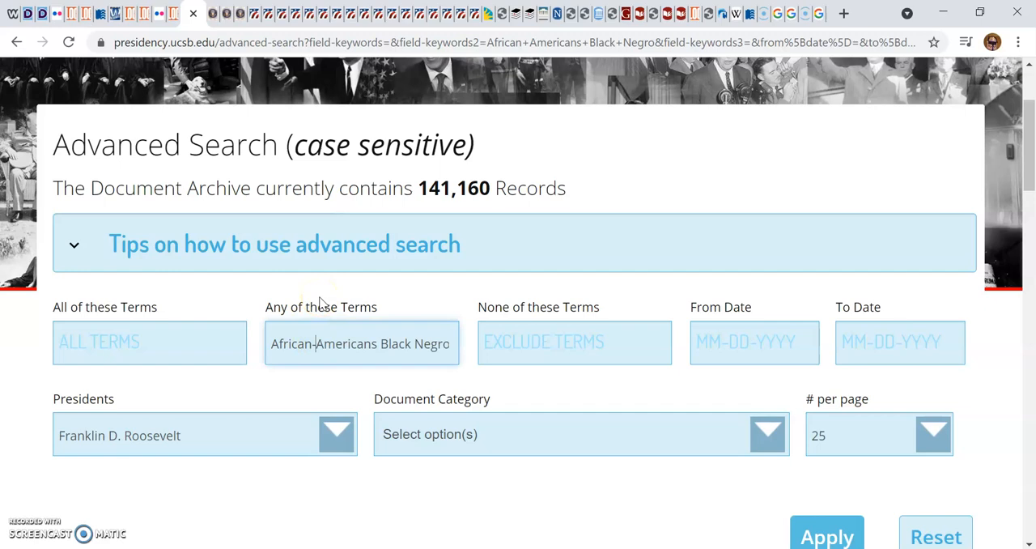
Apply the 'African-Americans Black Negro' search and scroll the 36 results.
left_click(828, 537)
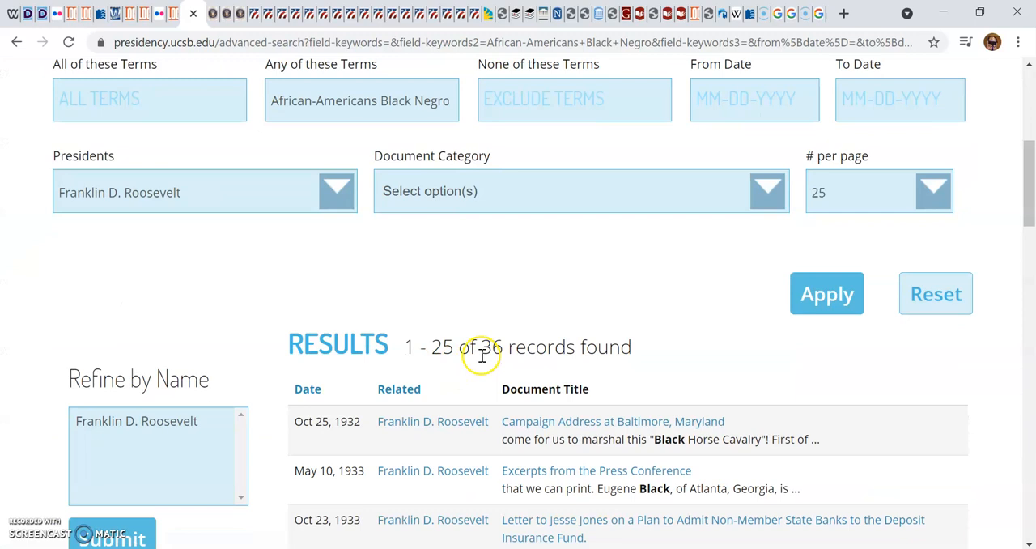
mouse_move(714, 347)
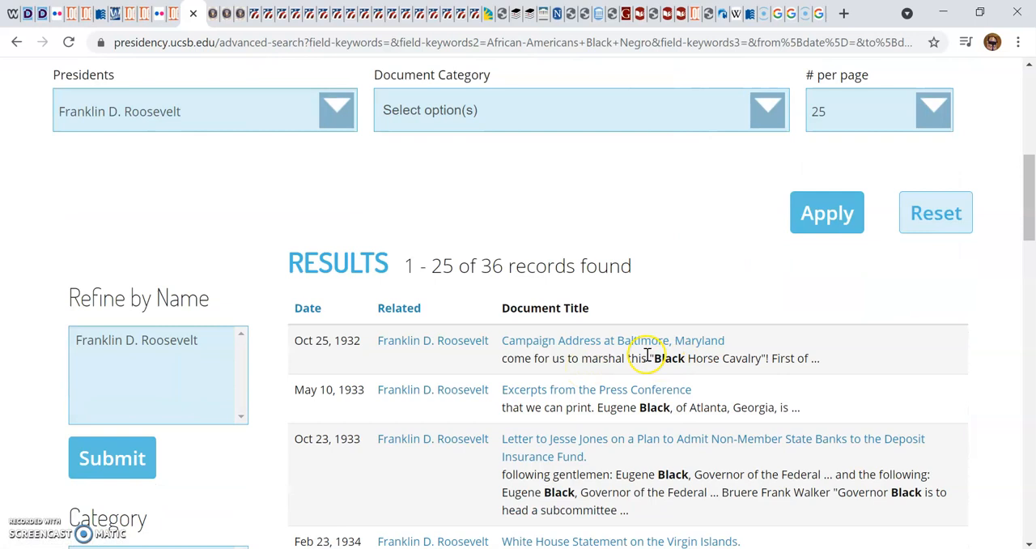
scroll("down", 3)
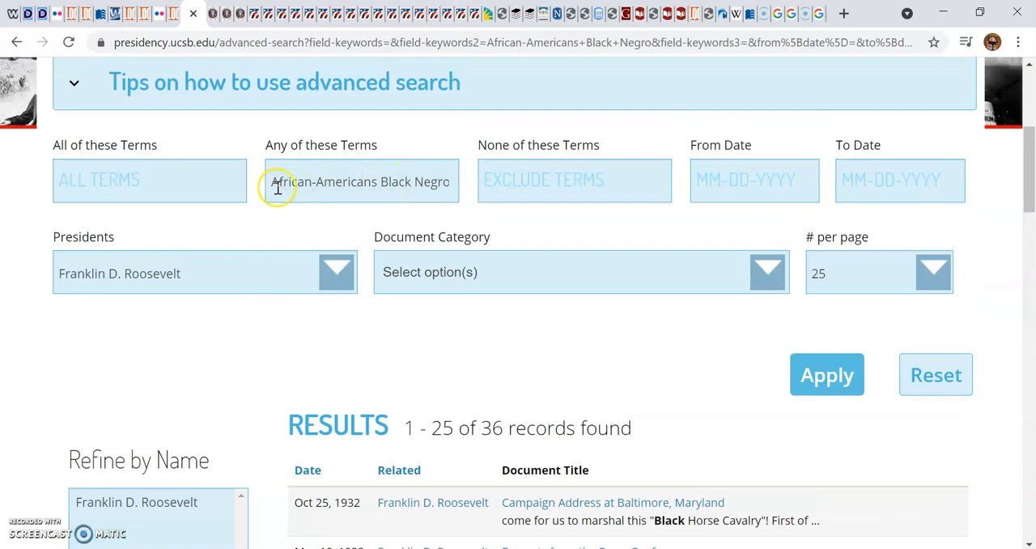
Replace the search terms with 'Negro' and review the 16 returned records.
type("Negro")
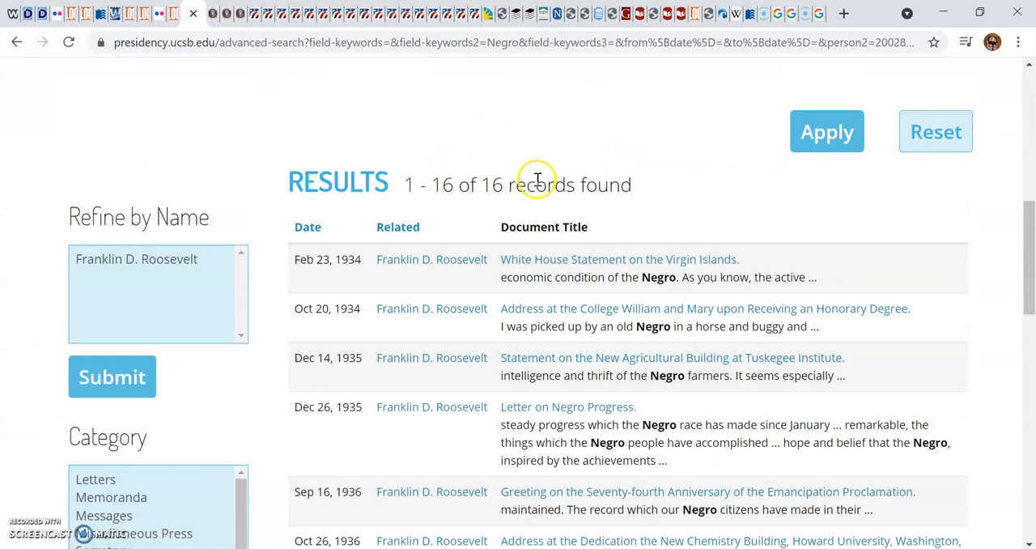
scroll("down", 3)
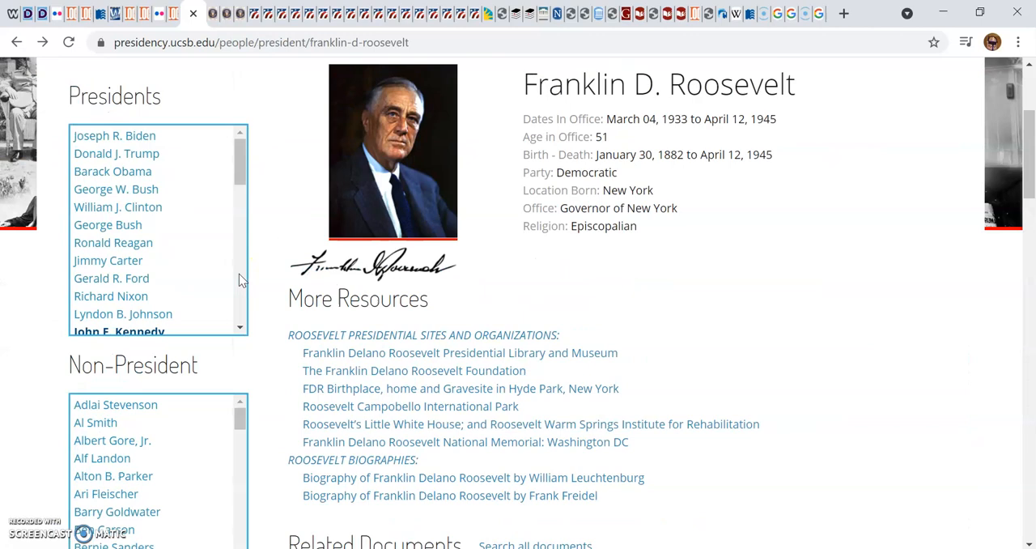
Scroll Bernie Sanders' related documents to page 20, ending with his August 2020 convention address.
scroll("down", 3)
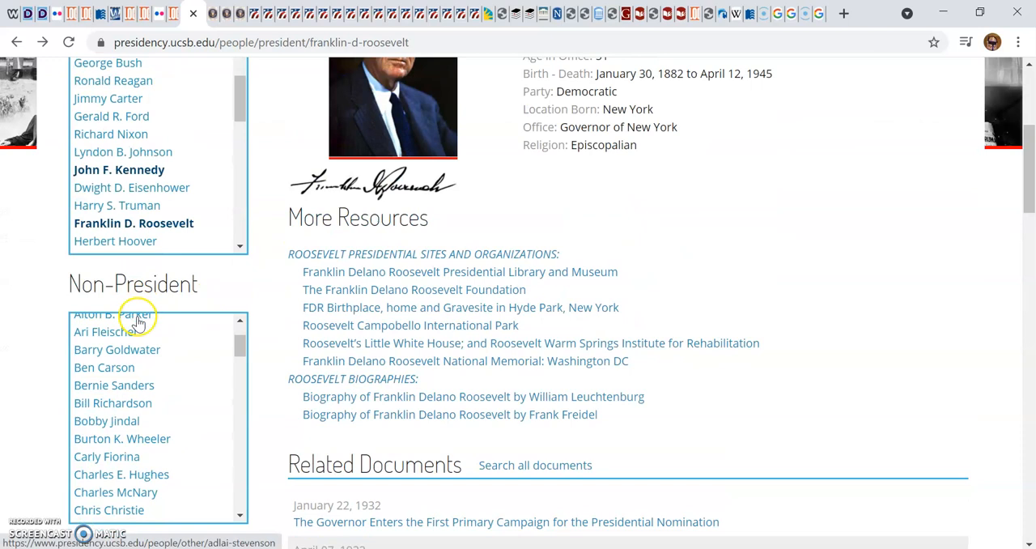
scroll("down", 3)
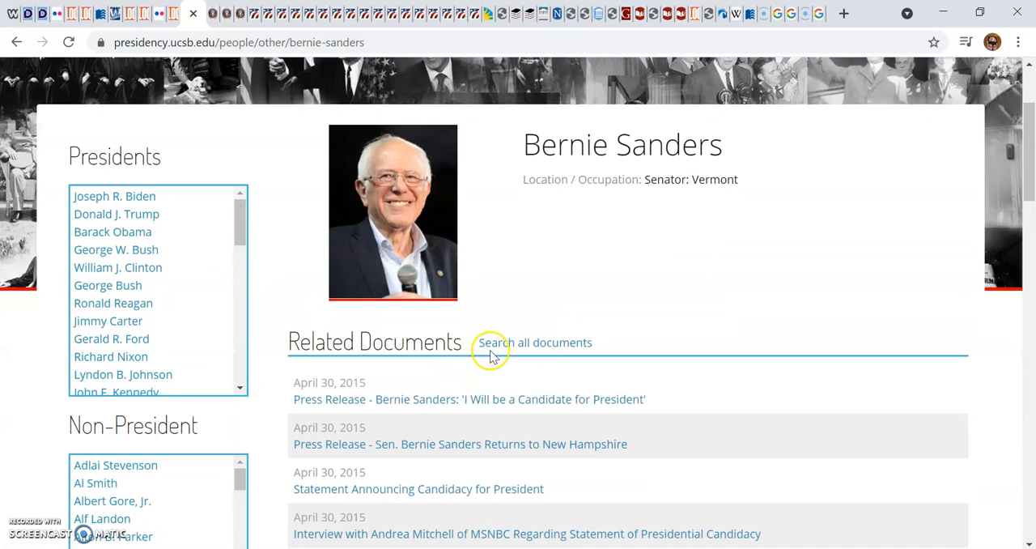
scroll("down", 3)
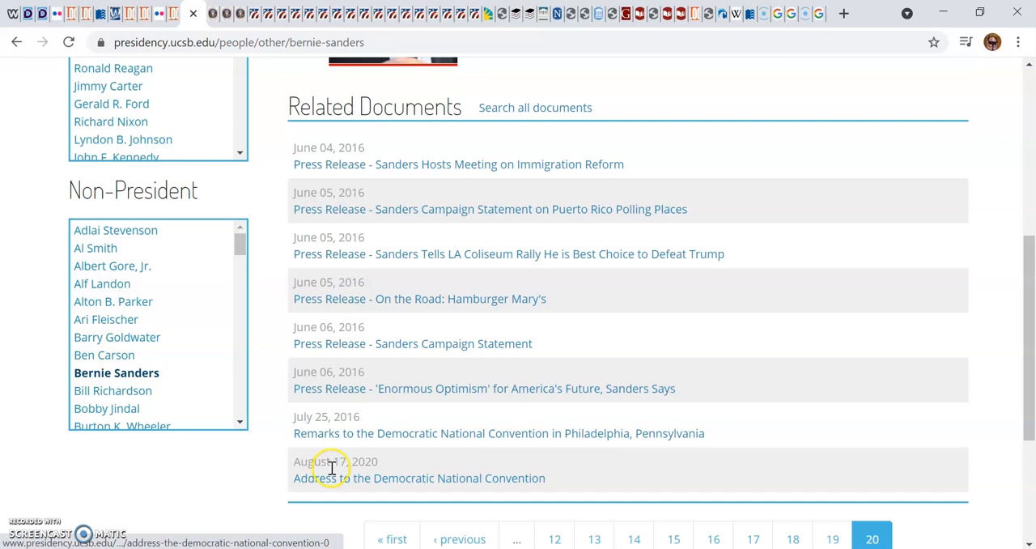
scroll("down", 3)
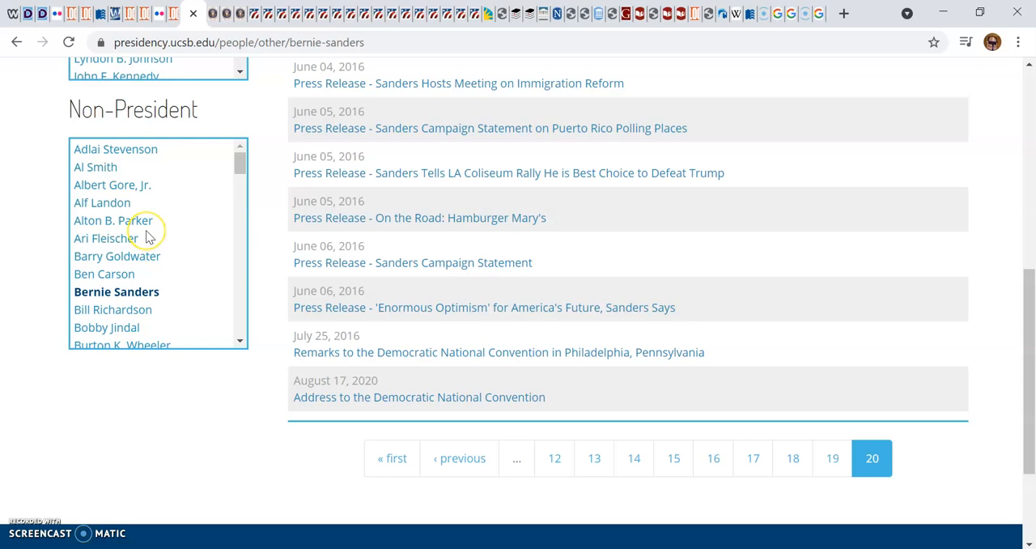
mouse_move(219, 245)
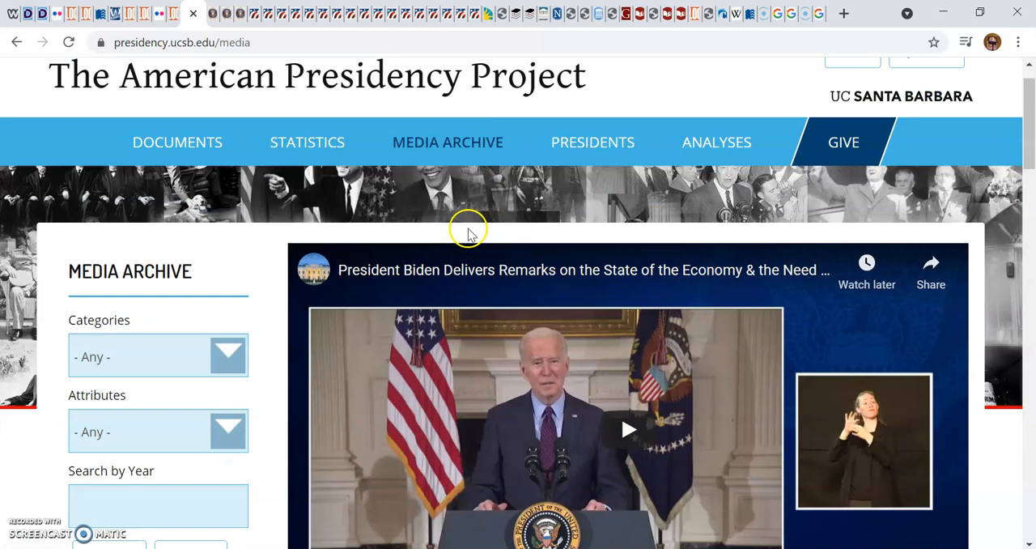
Open the media archive and jump to its last page, 324, showing FDR's 1933 Inaugural Address.
left_click(158, 356)
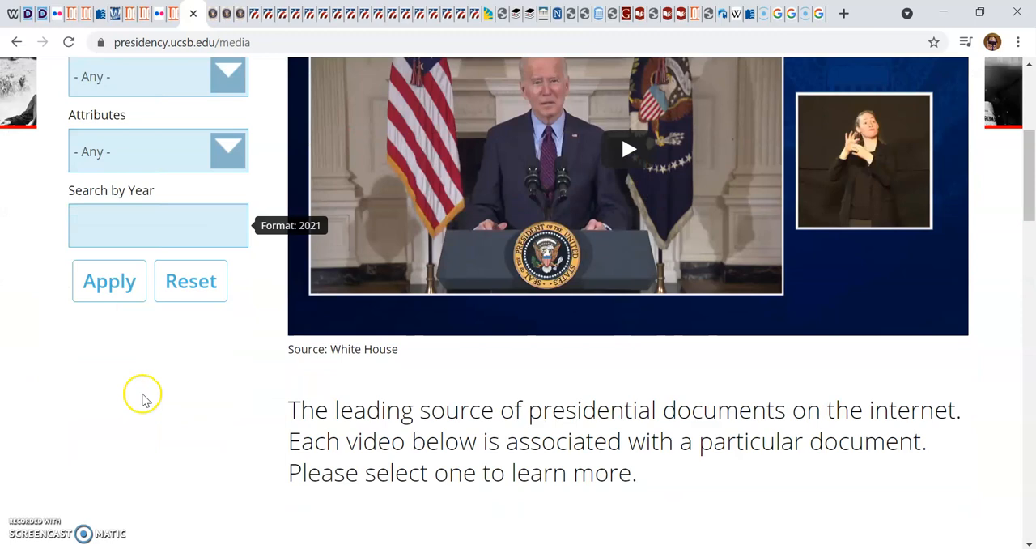
scroll("down", 3)
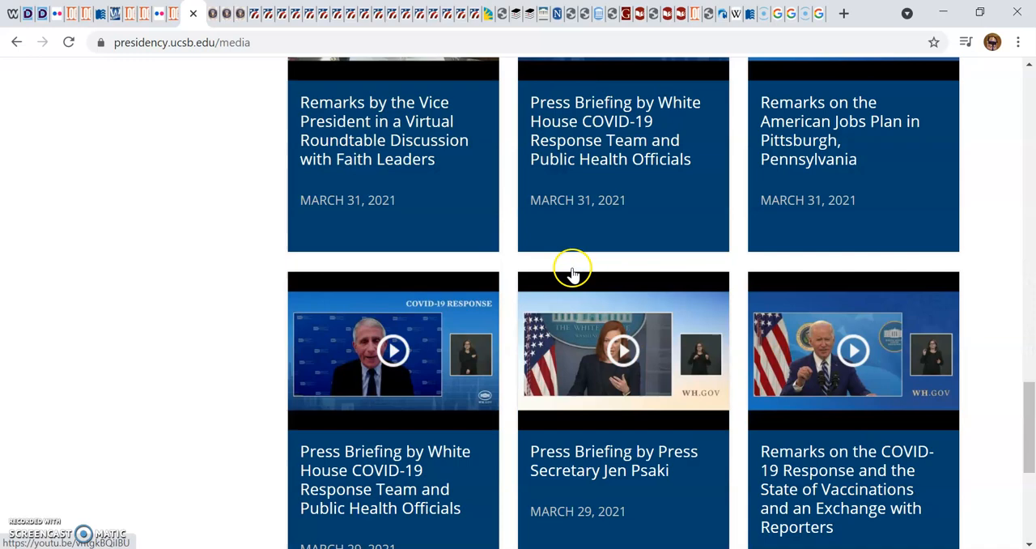
scroll("down", 3)
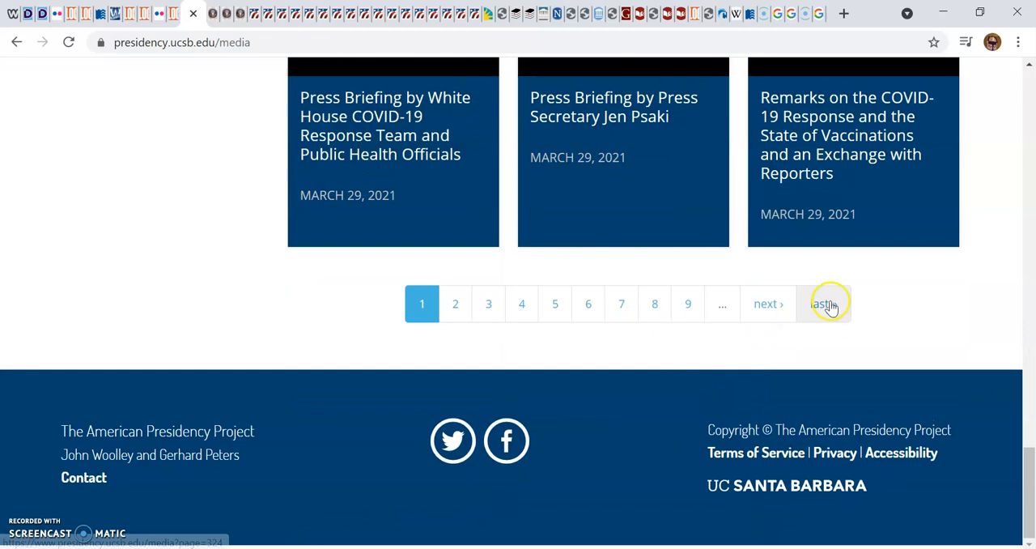
left_click(823, 303)
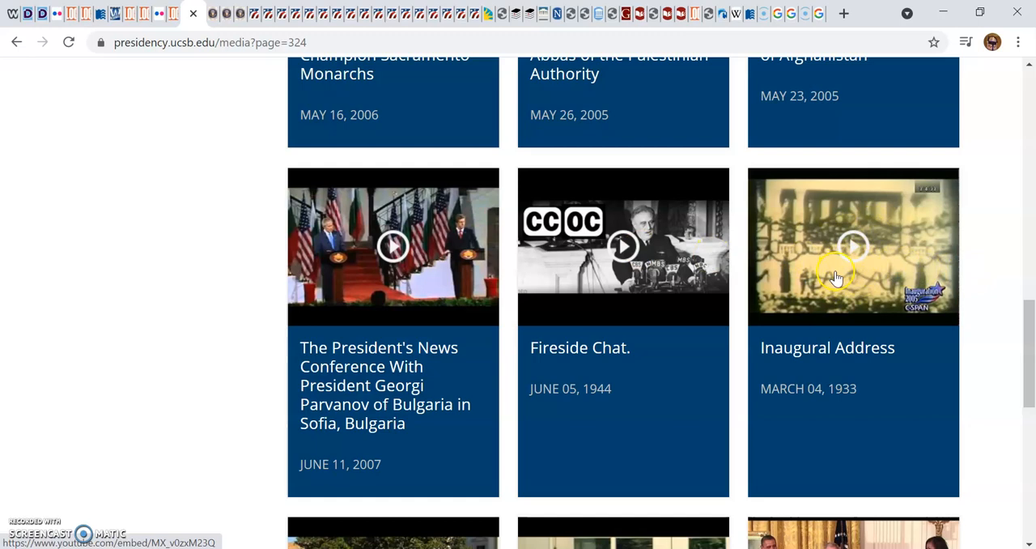
scroll("up", 3)
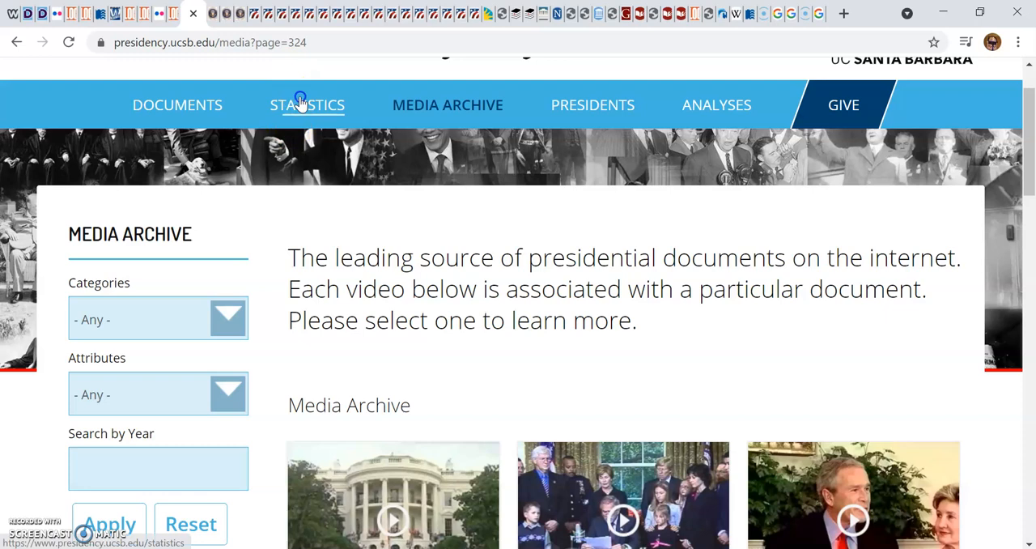
Open the Statistics page and scroll its data compilations, such as speech lengths and executive orders.
left_click(308, 104)
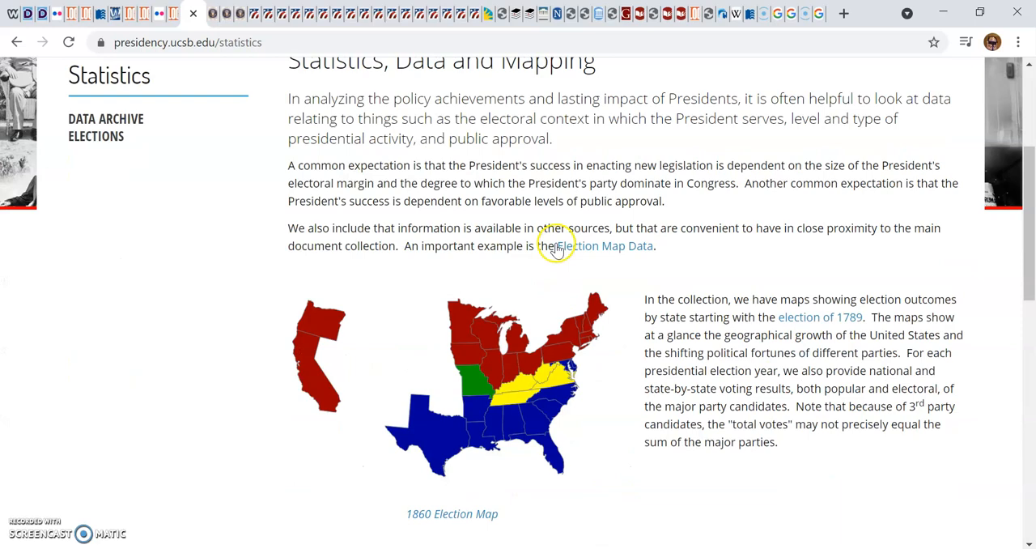
scroll("down", 3)
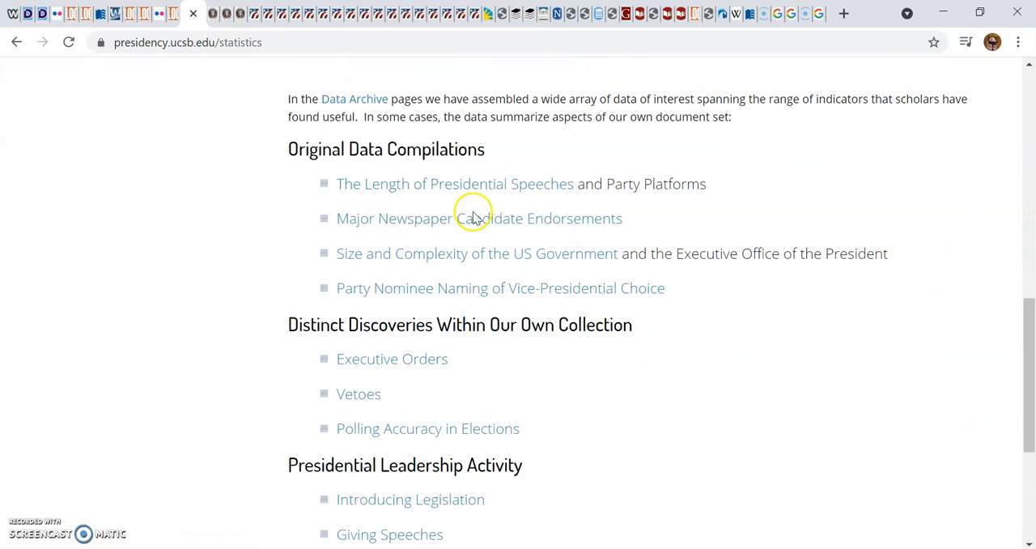
scroll("down", 3)
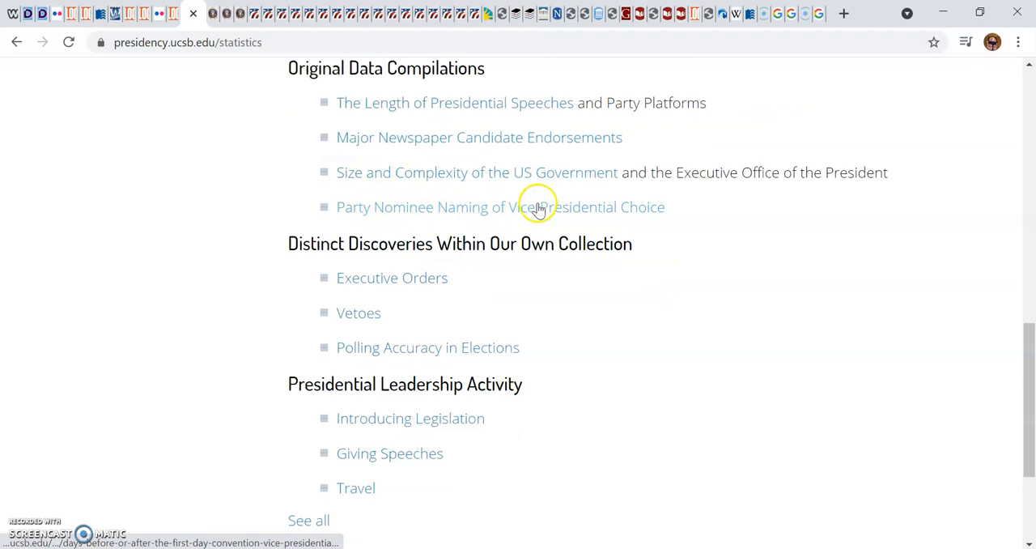
scroll("down", 3)
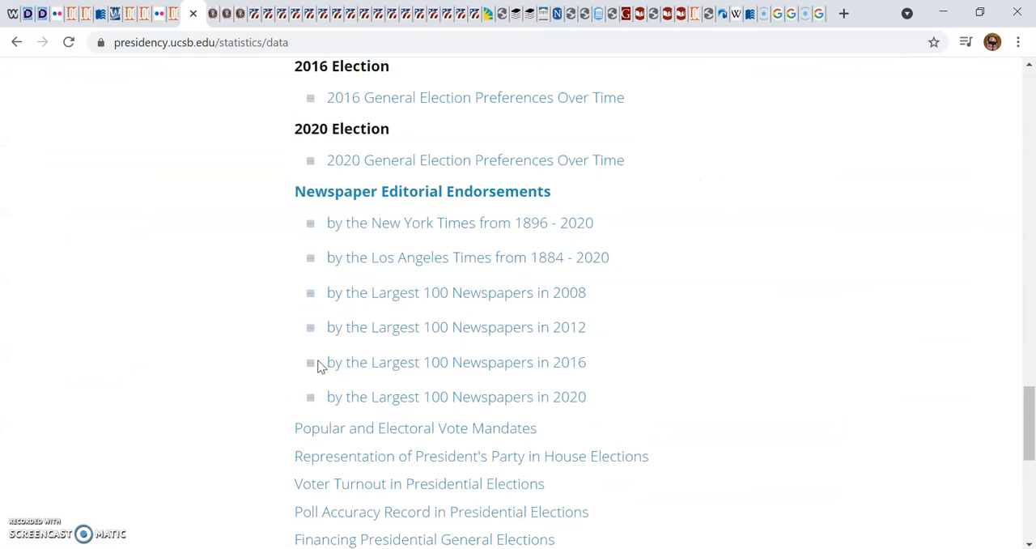
scroll("down", 3)
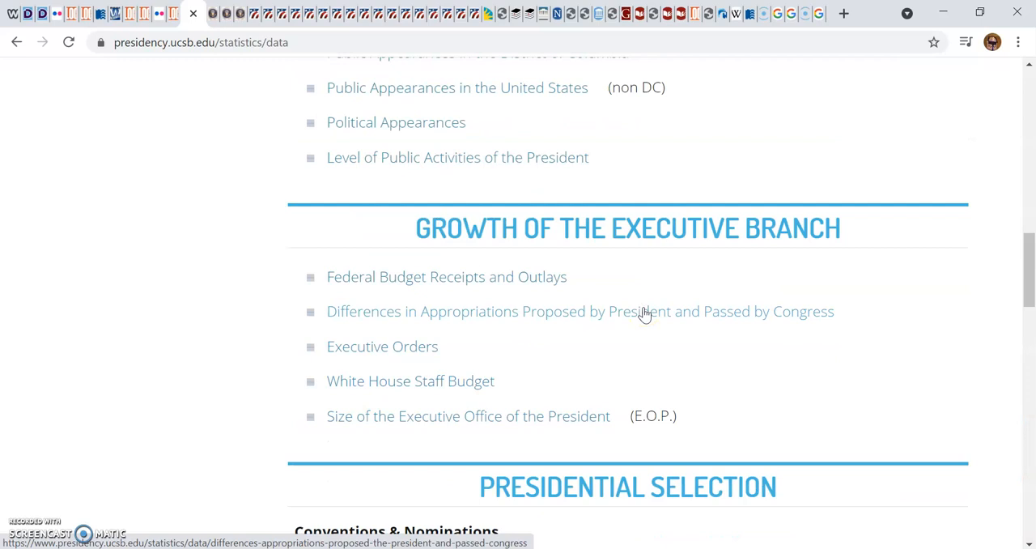
scroll("up", 3)
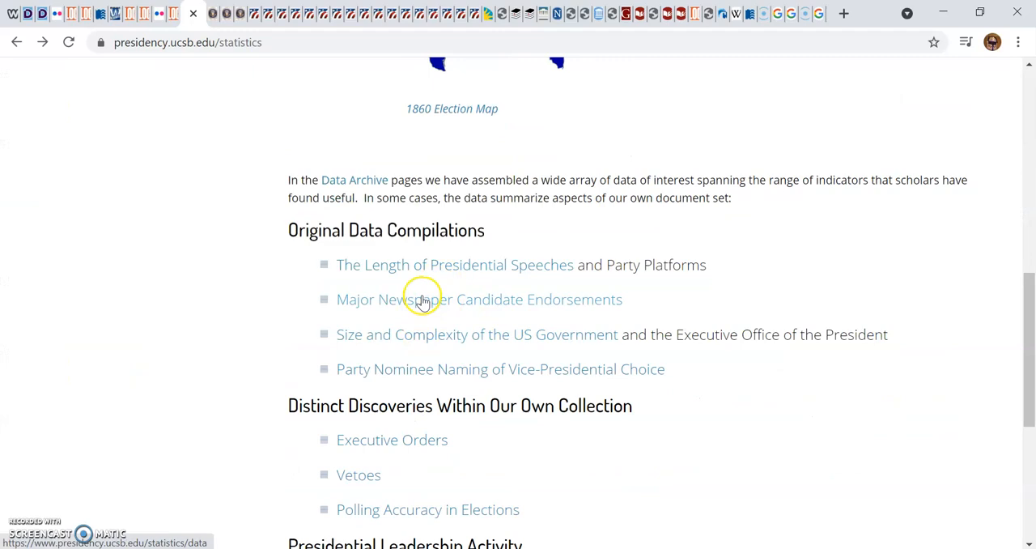
Review the Executive Orders totals table for all presidents, then open 'Biden in Action'.
left_click(390, 439)
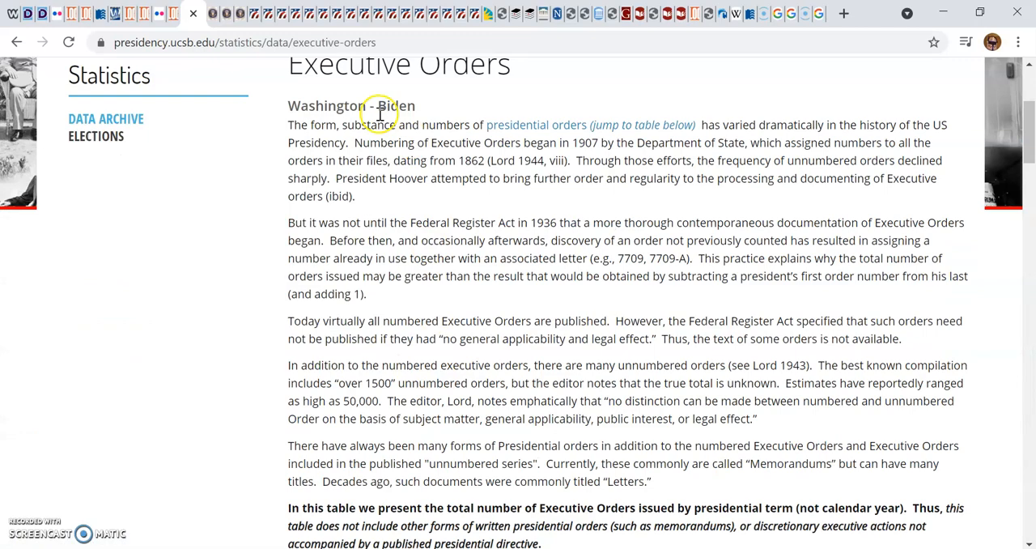
scroll("down", 3)
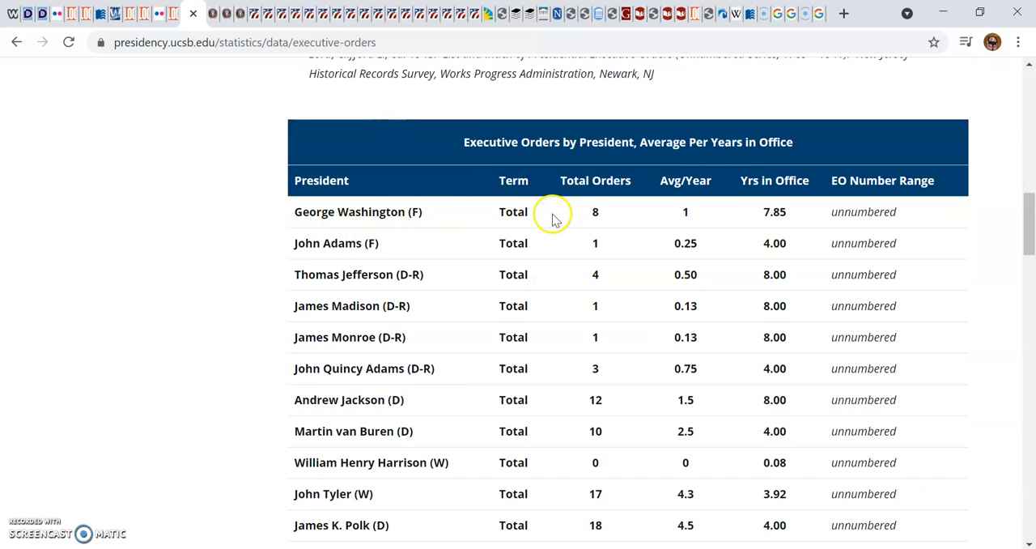
mouse_move(776, 196)
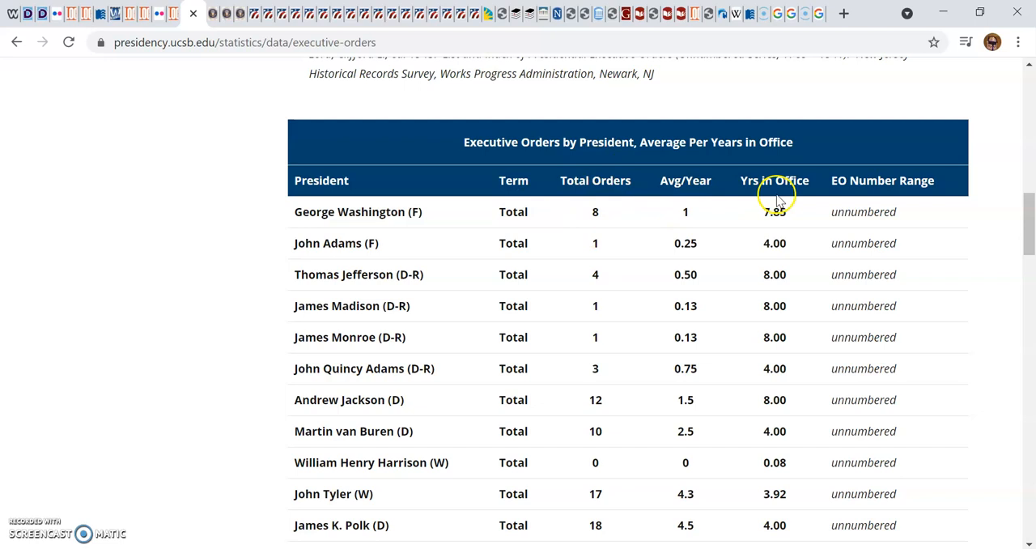
scroll("down", 3)
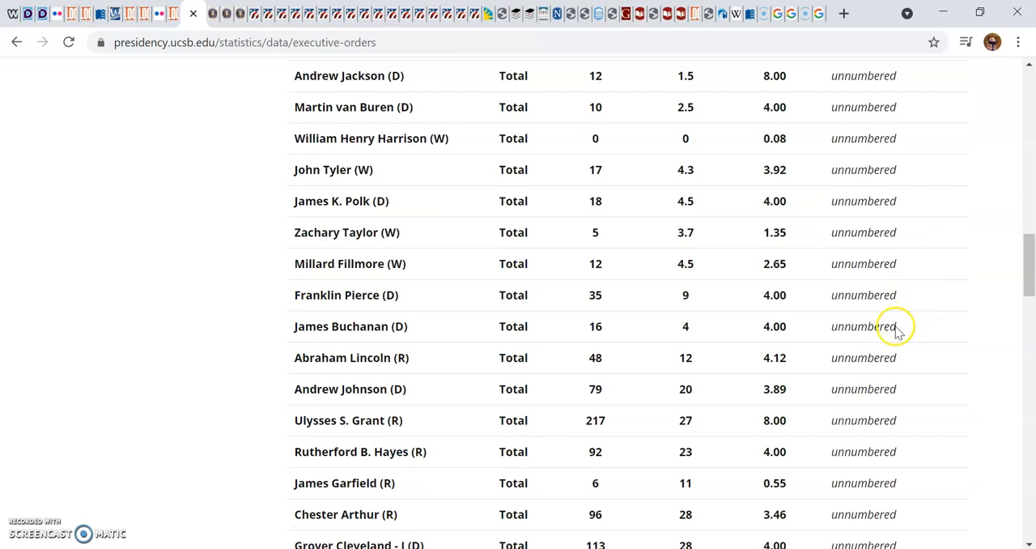
scroll("down", 3)
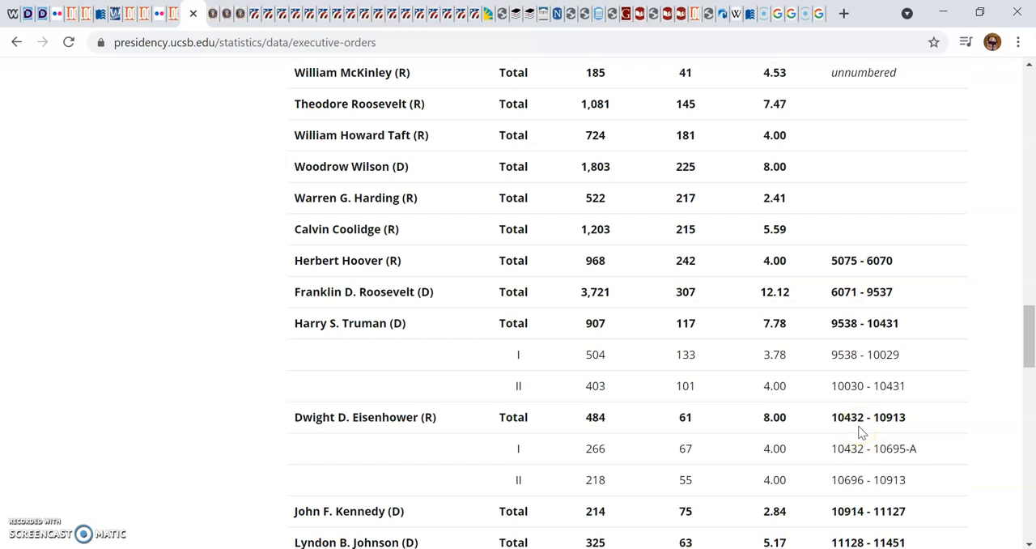
scroll("down", 3)
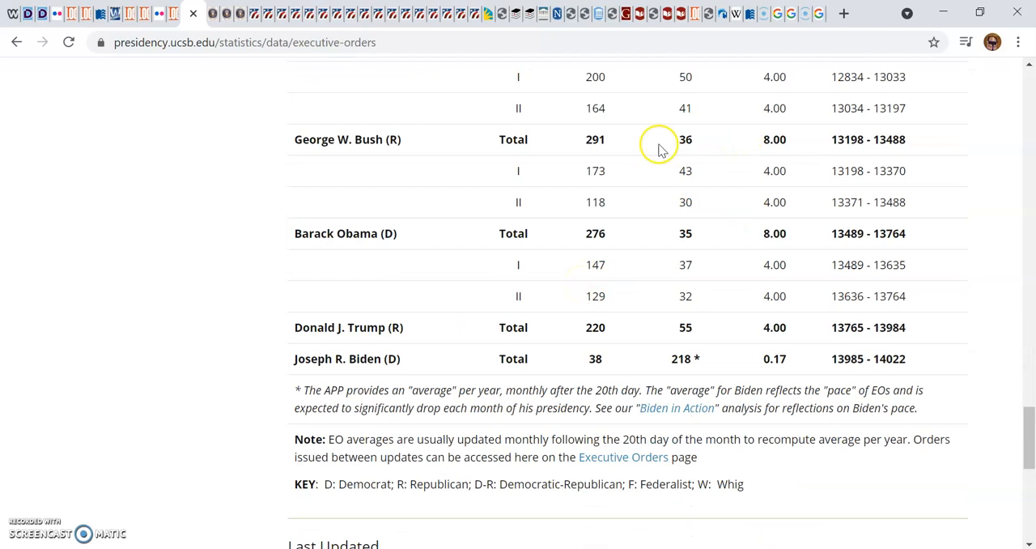
scroll("down", 3)
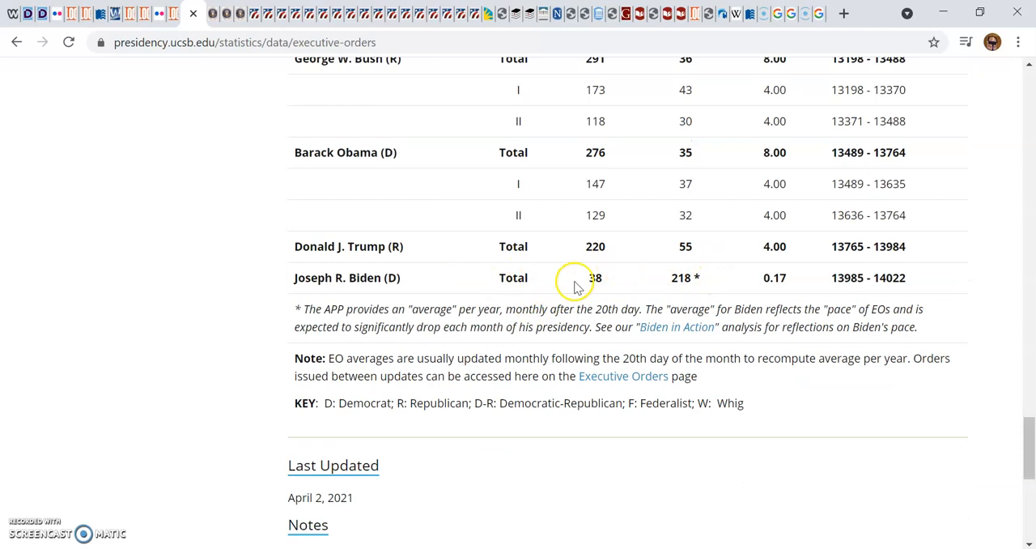
mouse_move(606, 286)
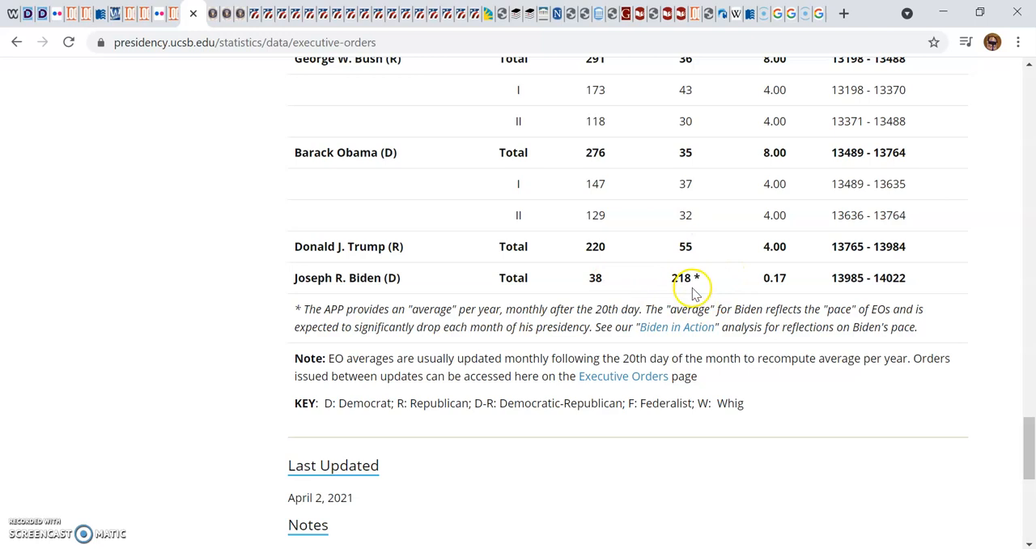
mouse_move(707, 278)
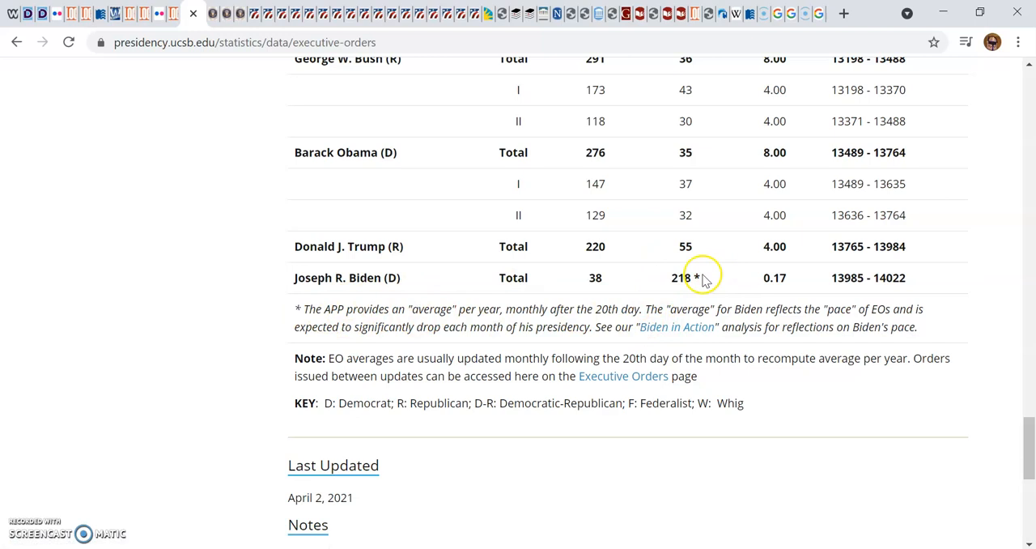
left_click(677, 326)
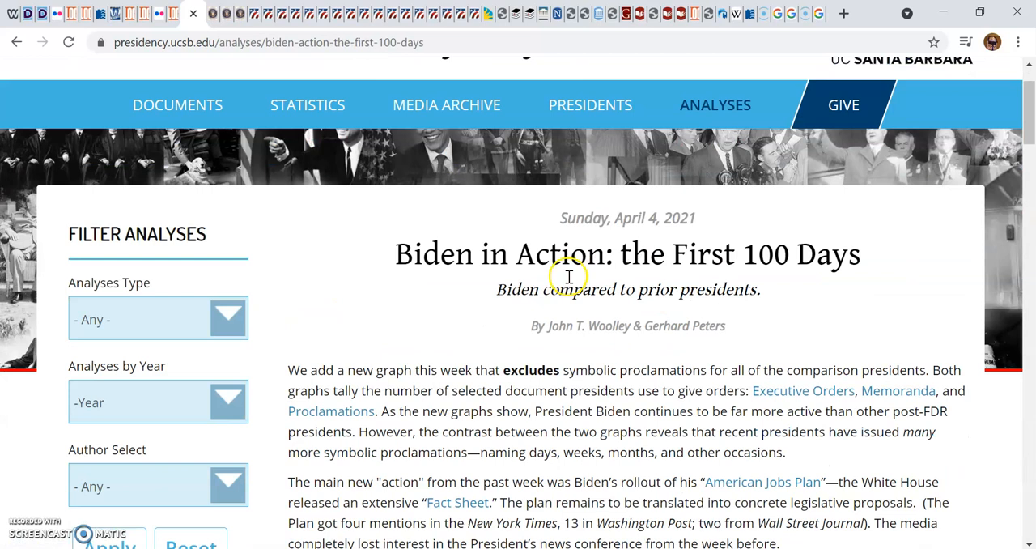
mouse_move(477, 255)
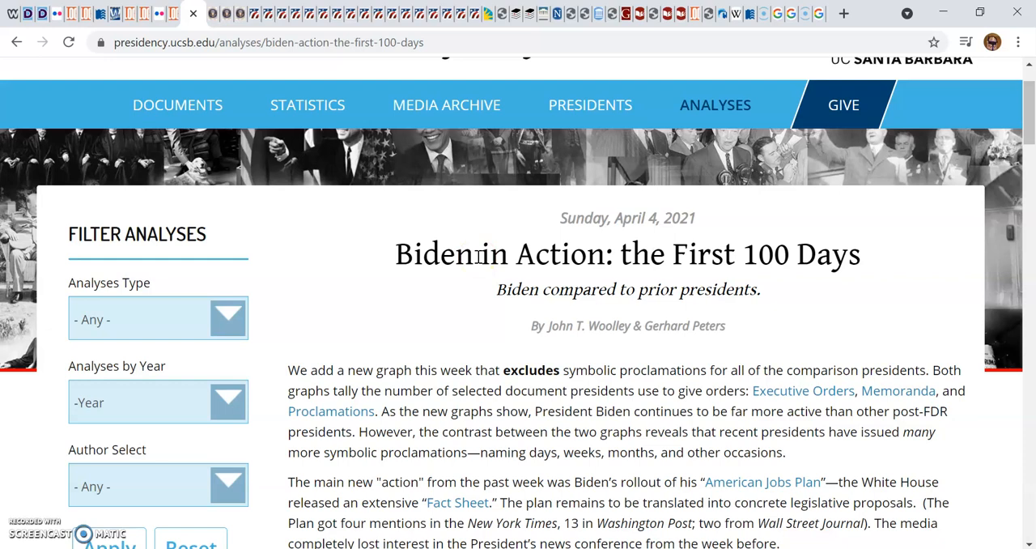
Read the Biden in Action article down to the revocations table and first-100-days graphs.
scroll("down", 3)
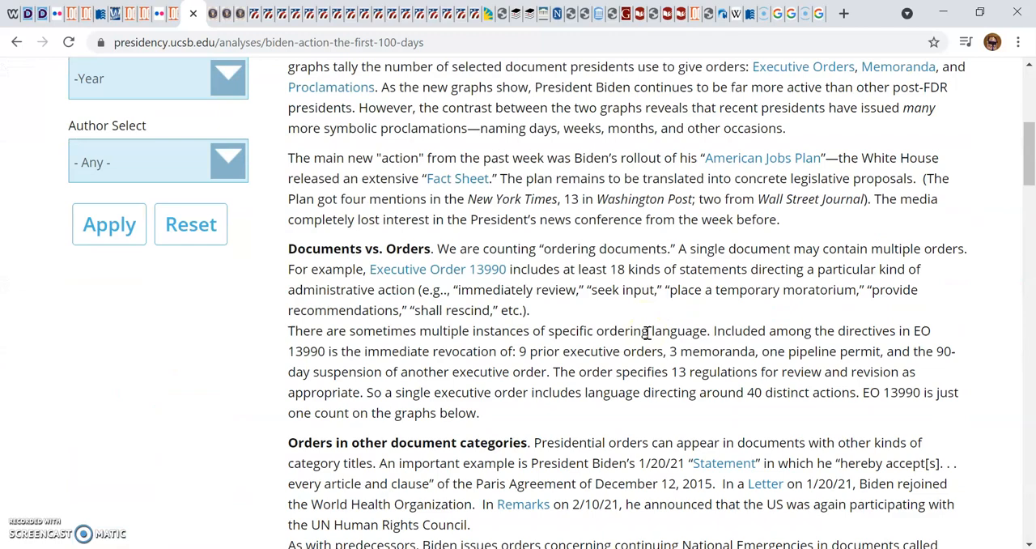
scroll("down", 3)
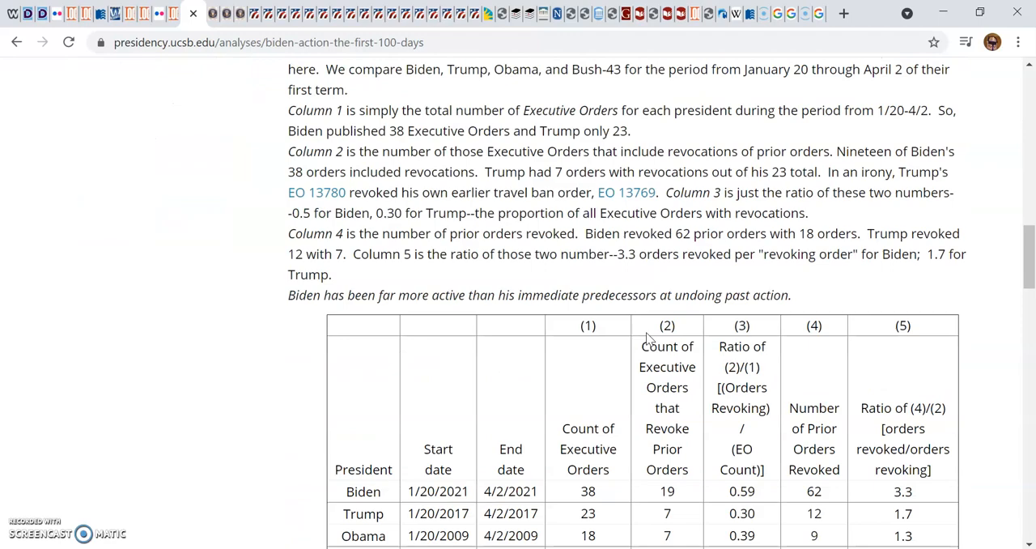
scroll("down", 3)
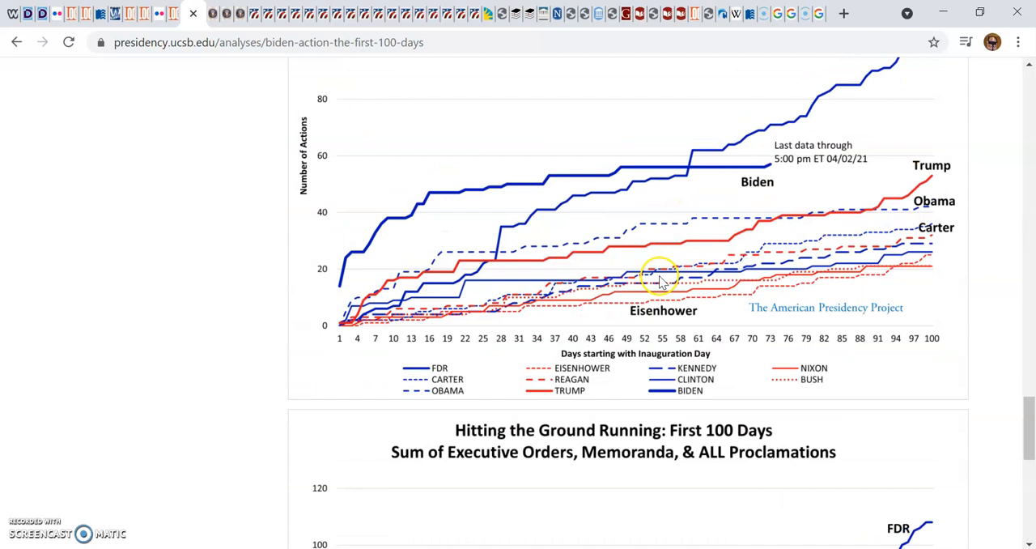
scroll("down", 3)
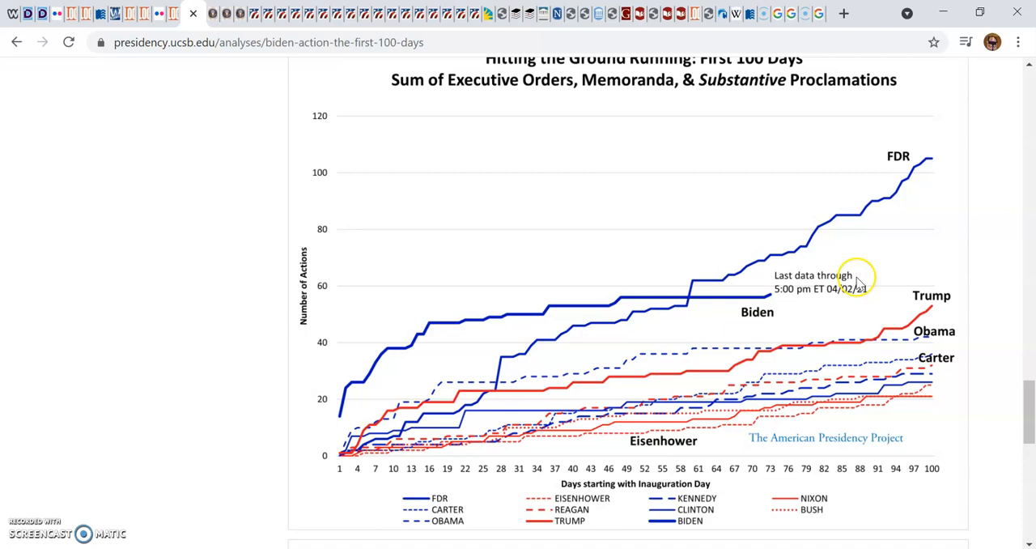
scroll("down", 3)
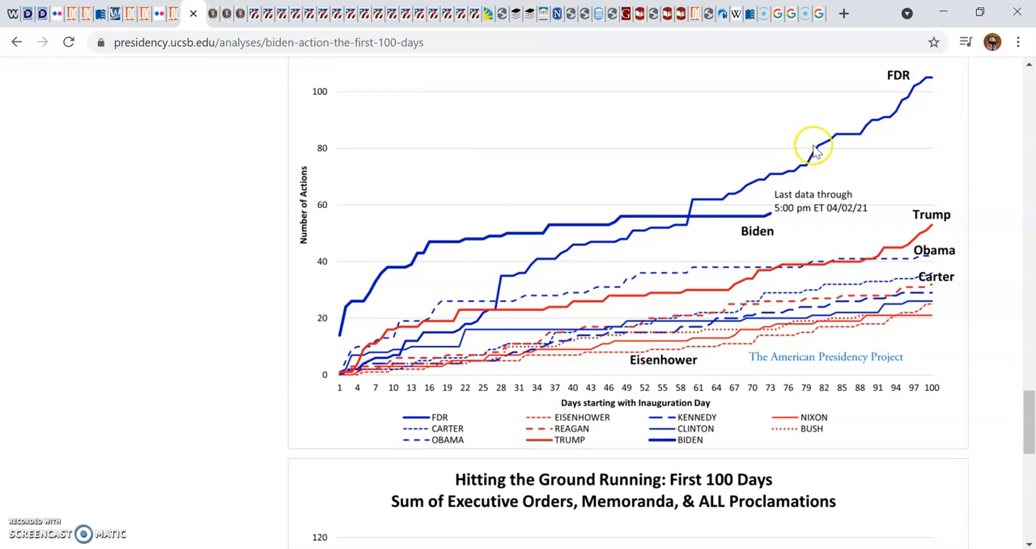
mouse_move(811, 279)
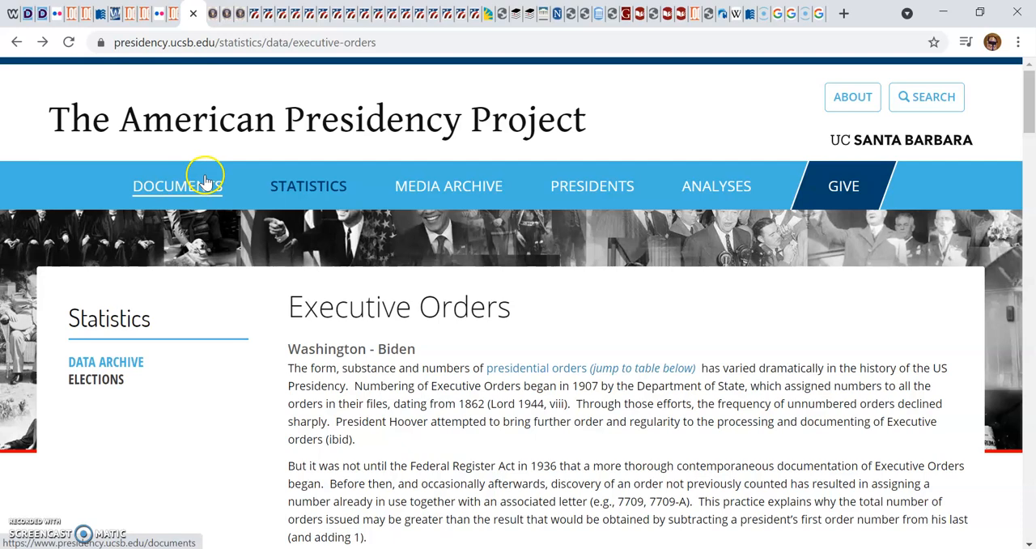
left_click(177, 185)
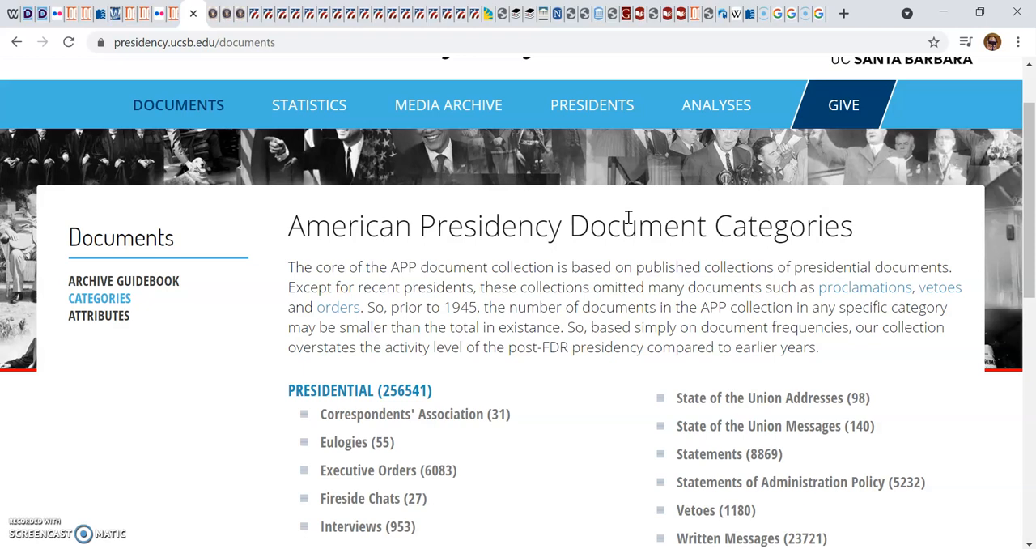
left_click(725, 94)
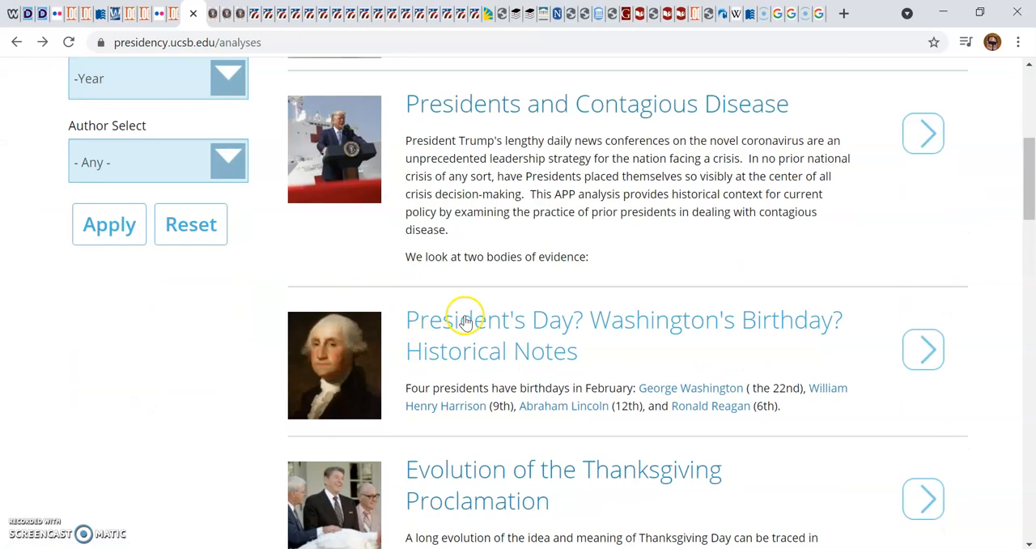
scroll("down", 3)
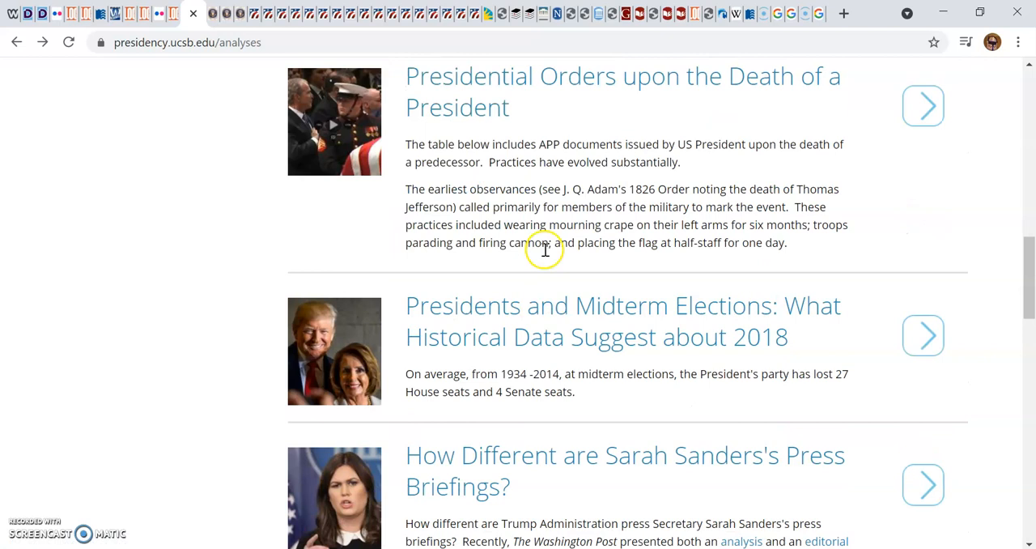
scroll("down", 3)
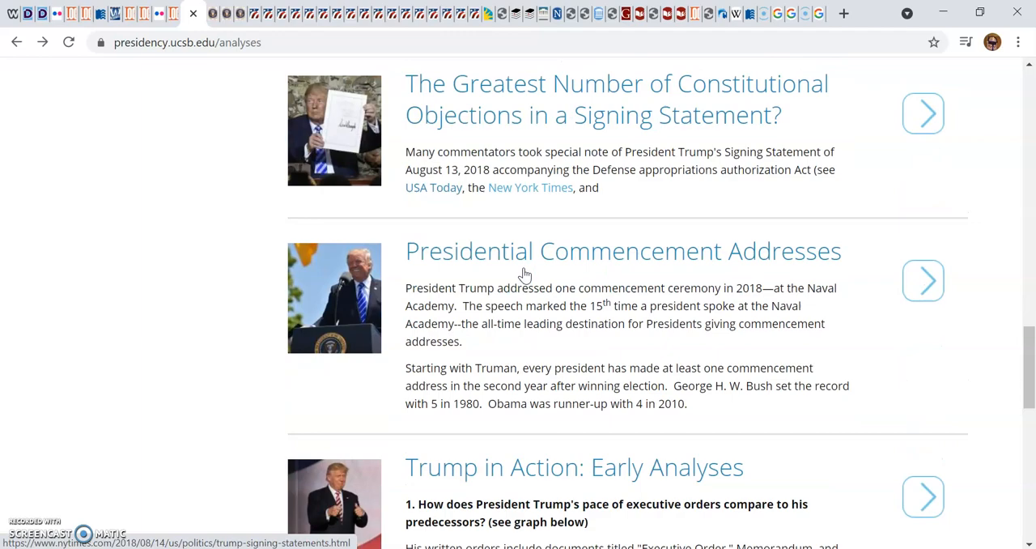
scroll("up", 3)
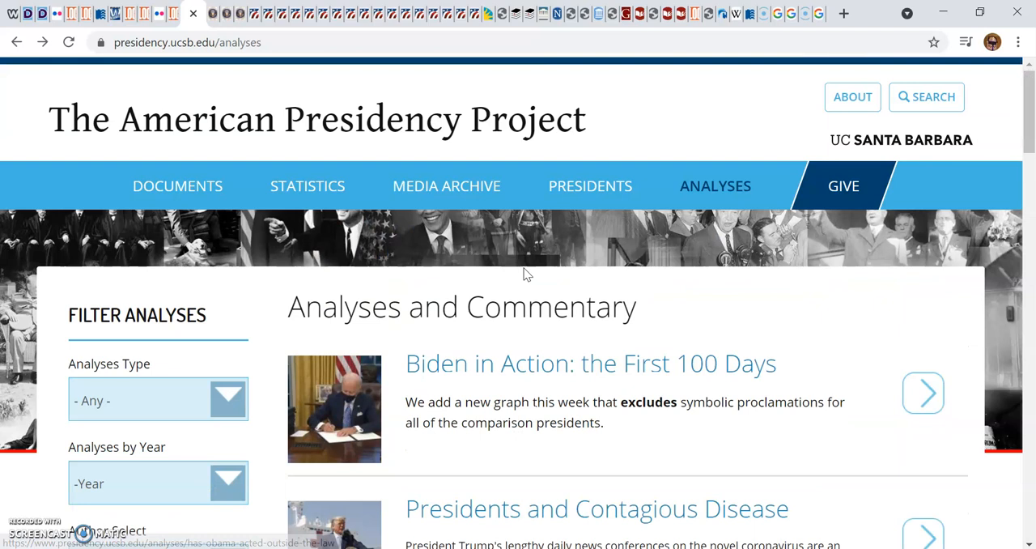
Open the document categories overview and browse the State of the Union Addresses list.
left_click(158, 399)
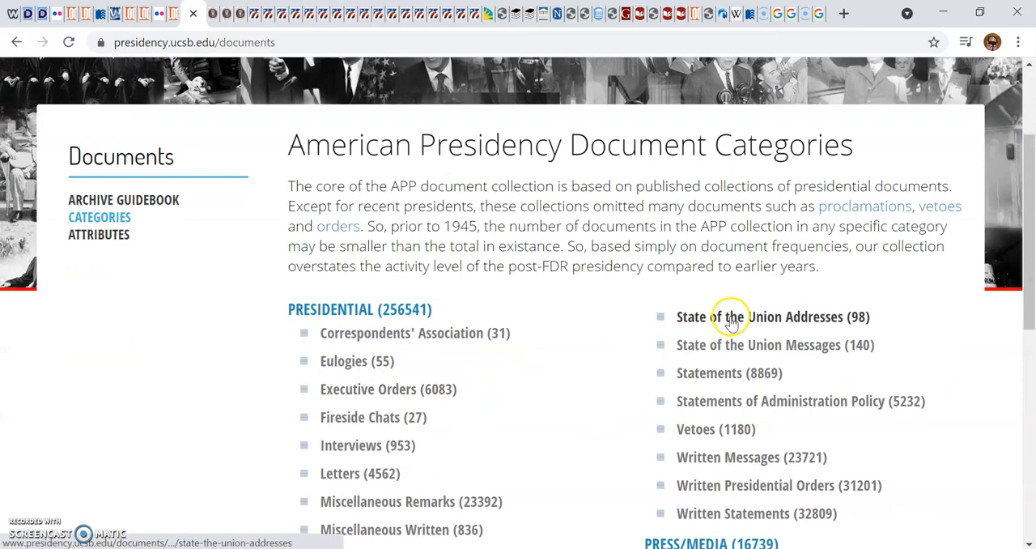
left_click(730, 316)
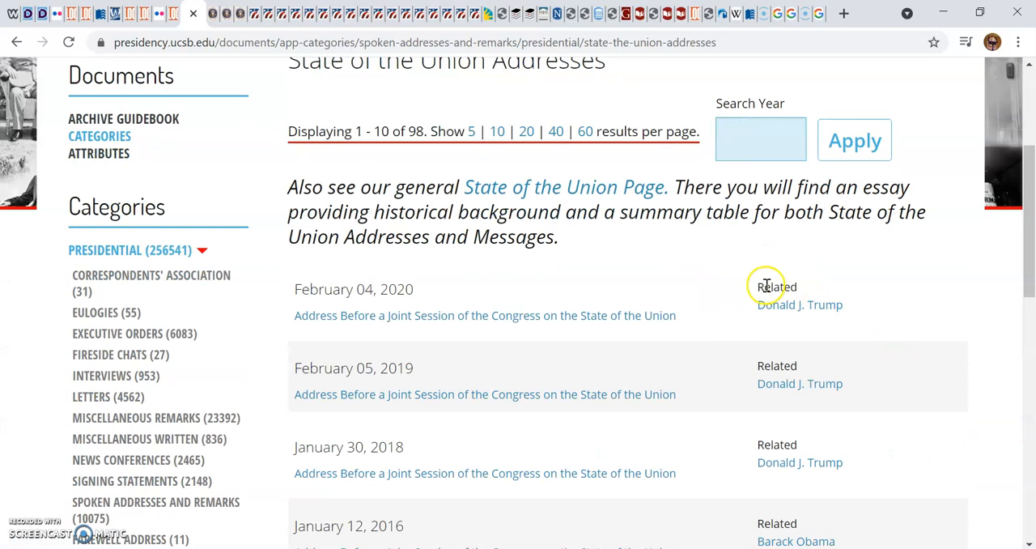
scroll("down", 3)
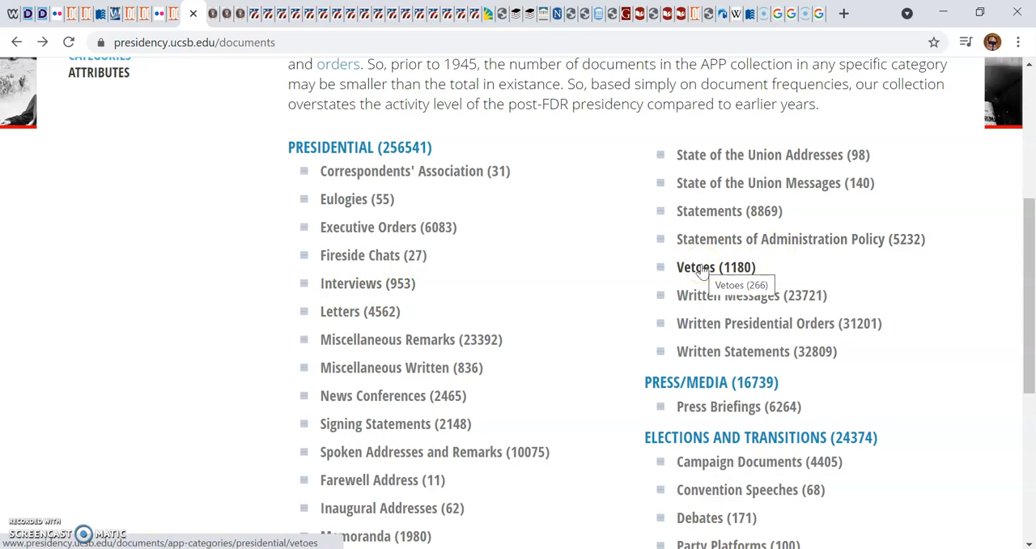
scroll("down", 3)
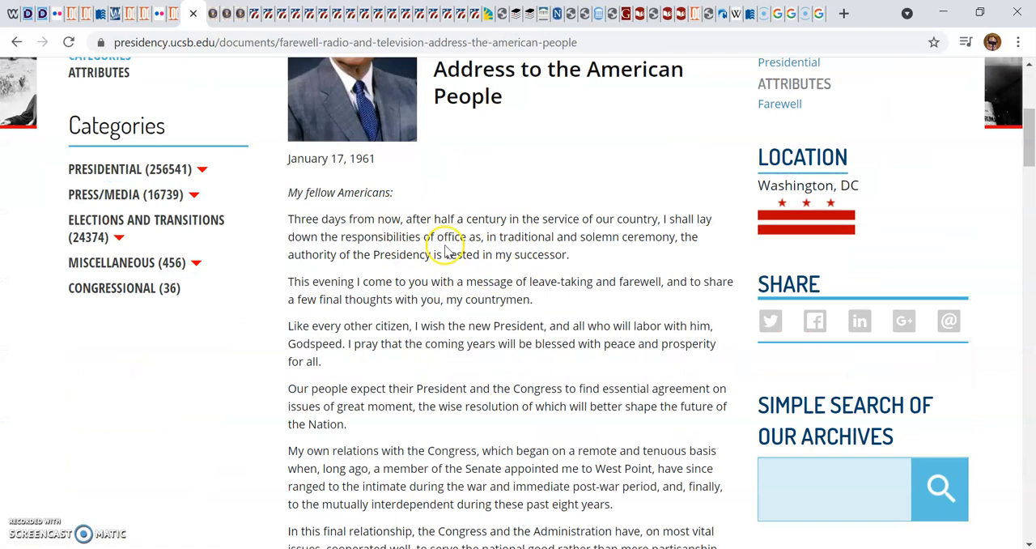
Find 'industrial comp' in Eisenhower's farewell address to locate the military-industrial complex passage.
type("fare")
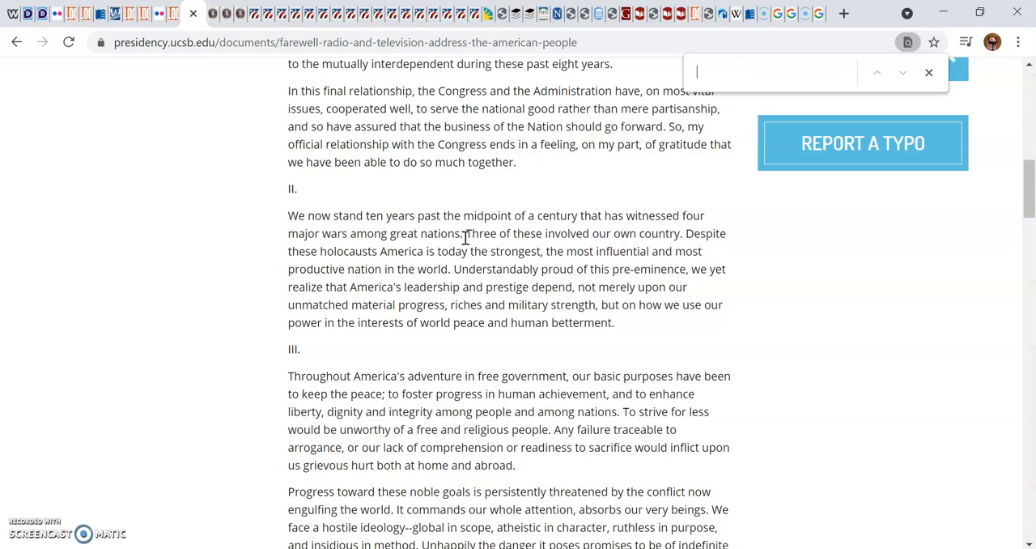
type("industrial comp")
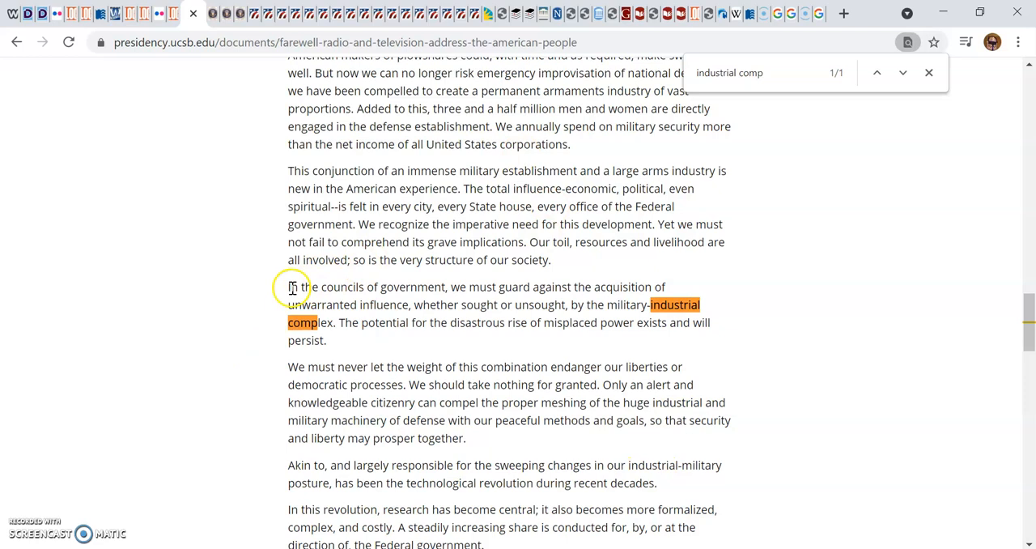
mouse_move(588, 306)
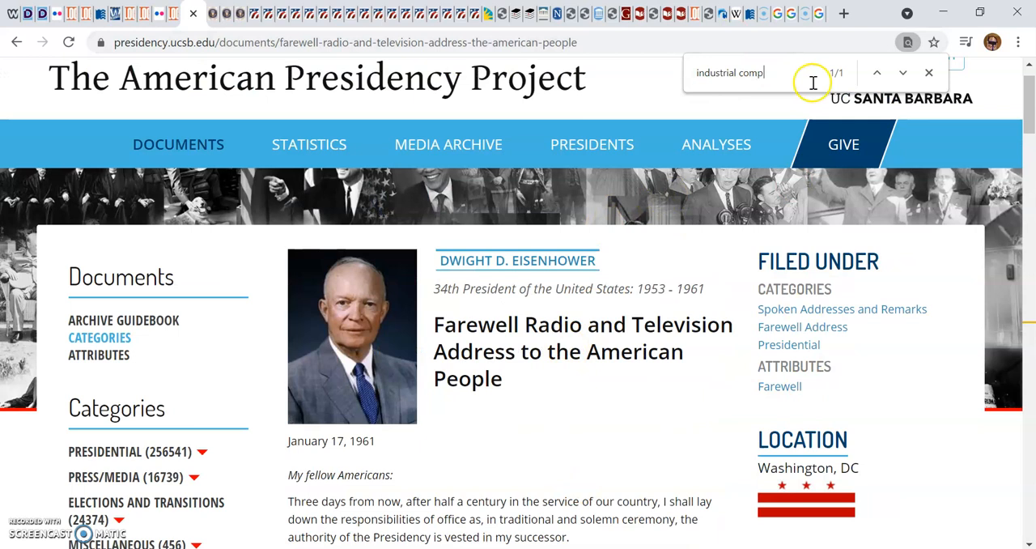
mouse_move(789, 301)
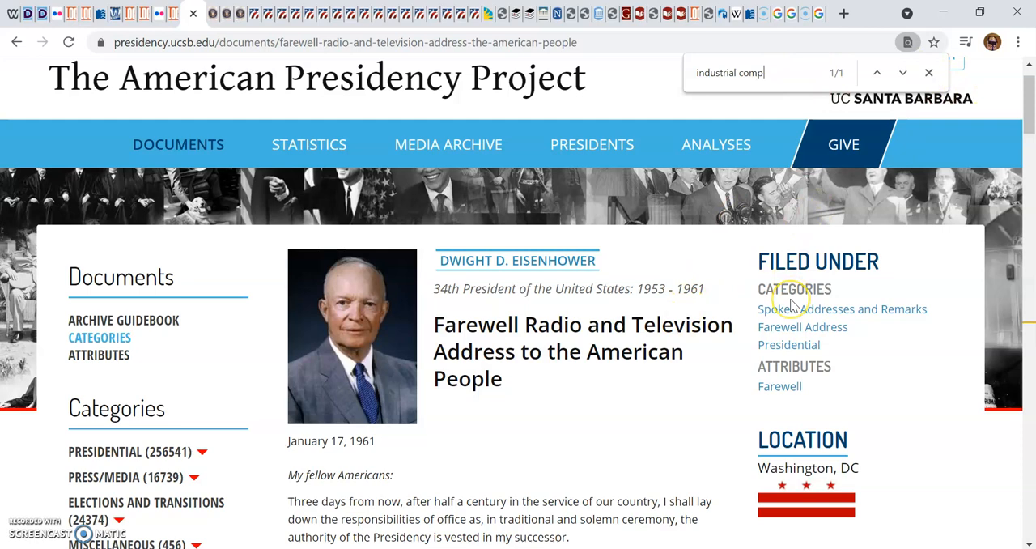
Open the Farewell Address category list, showing 11 records headed by Trump's 2021 farewell.
left_click(802, 327)
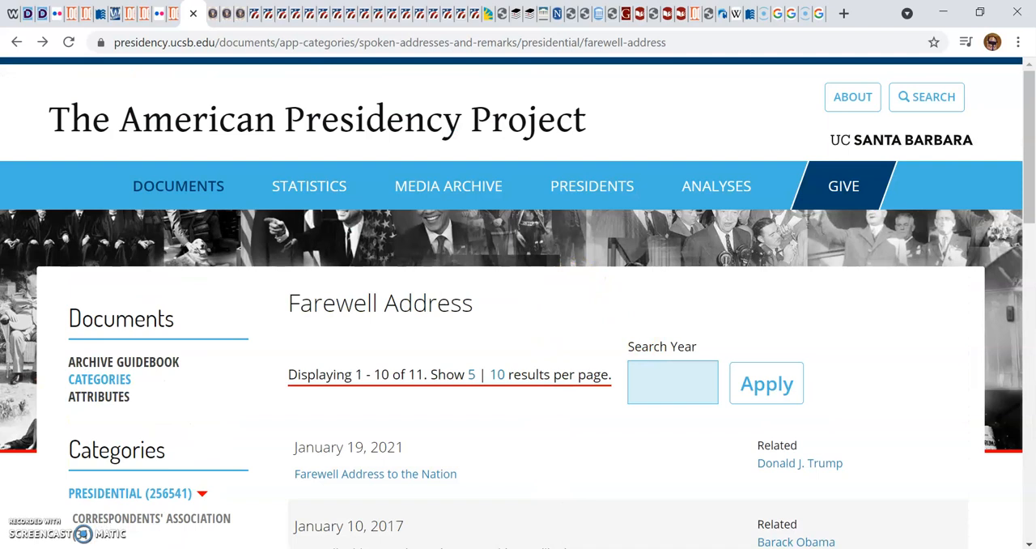
mouse_move(390, 310)
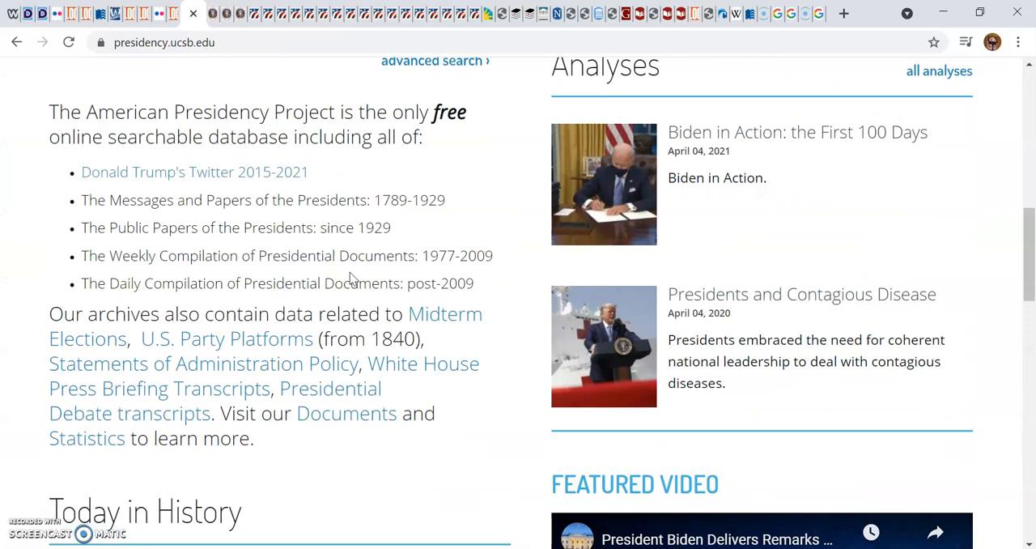
Open Trump's Twitter 2015-2021 archive, jump to its last results page, and view January 6, 2021.
left_click(435, 61)
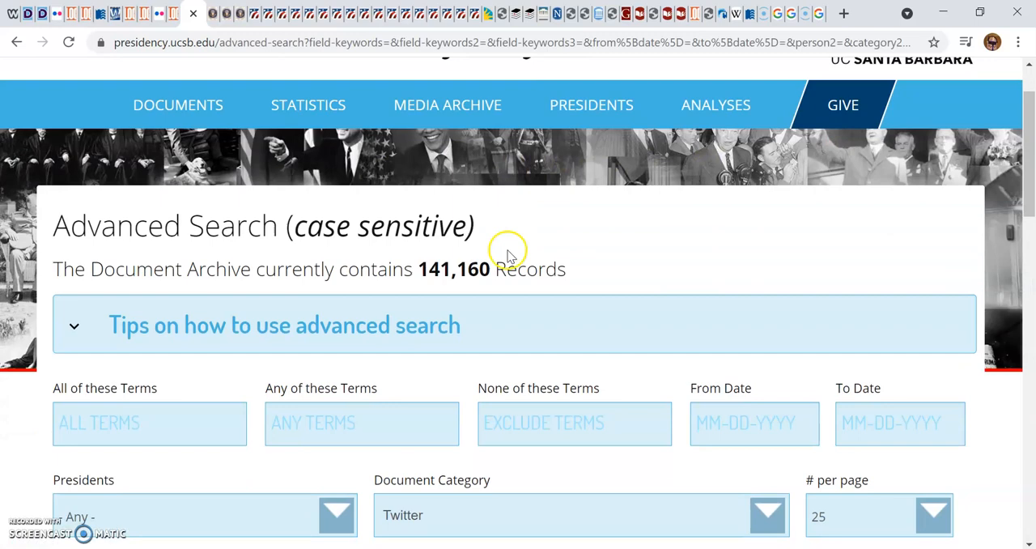
left_click(826, 131)
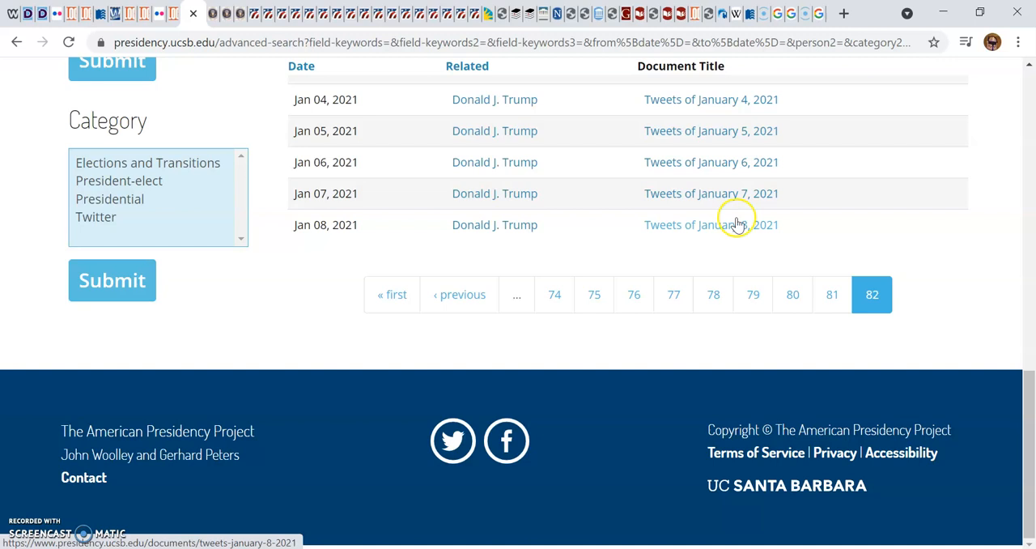
left_click(710, 162)
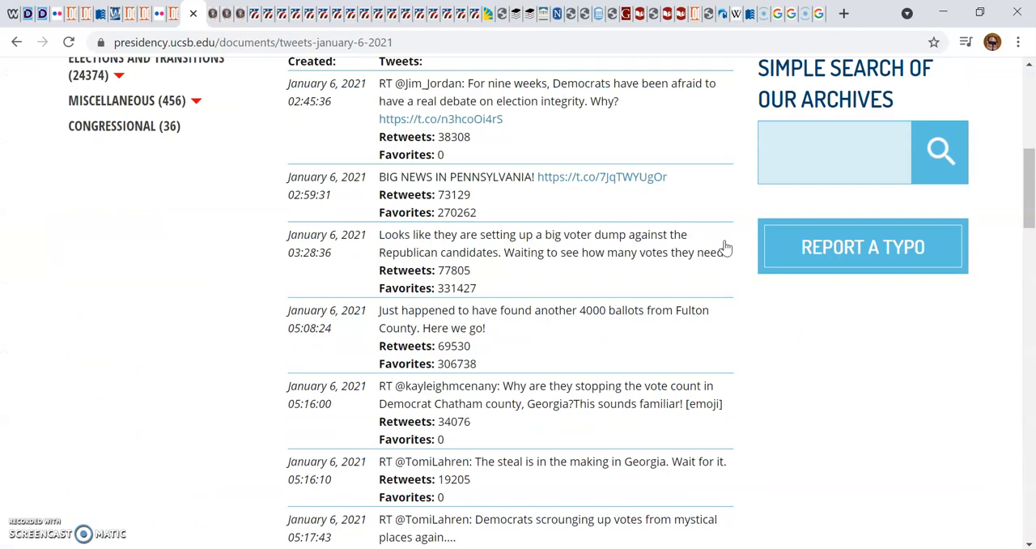
scroll("down", 3)
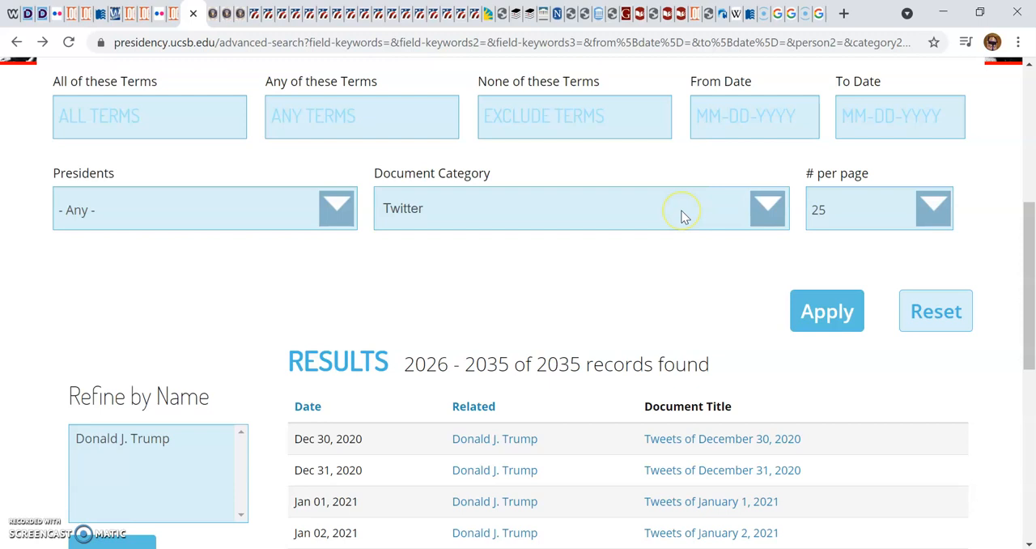
Rerun the Twitter archive advanced search and move to results page 5.
scroll("down", 3)
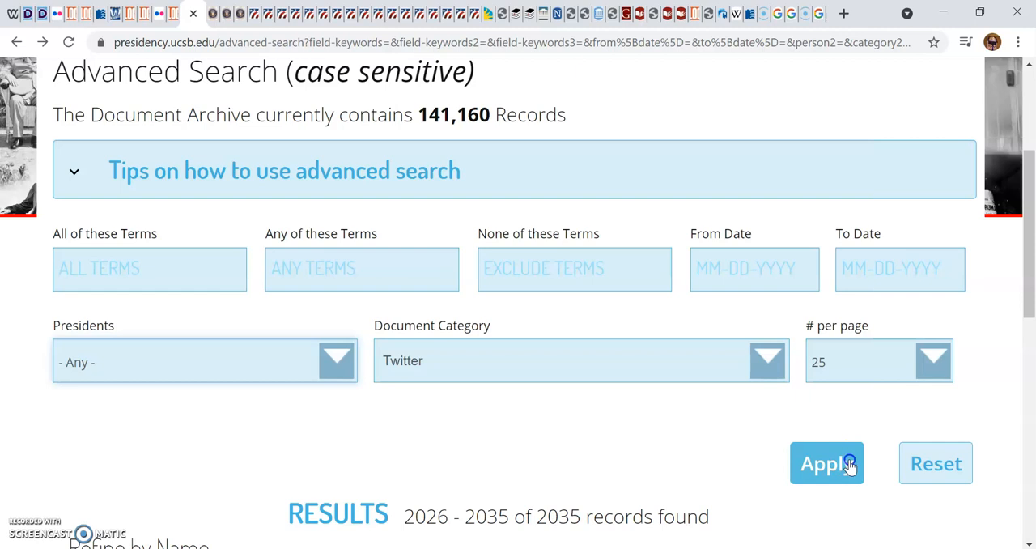
left_click(826, 462)
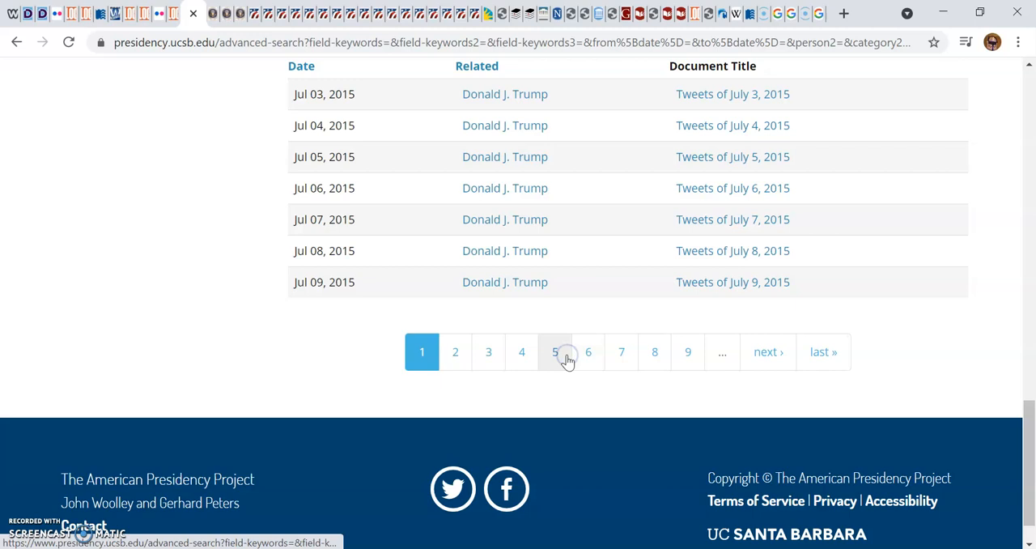
left_click(554, 352)
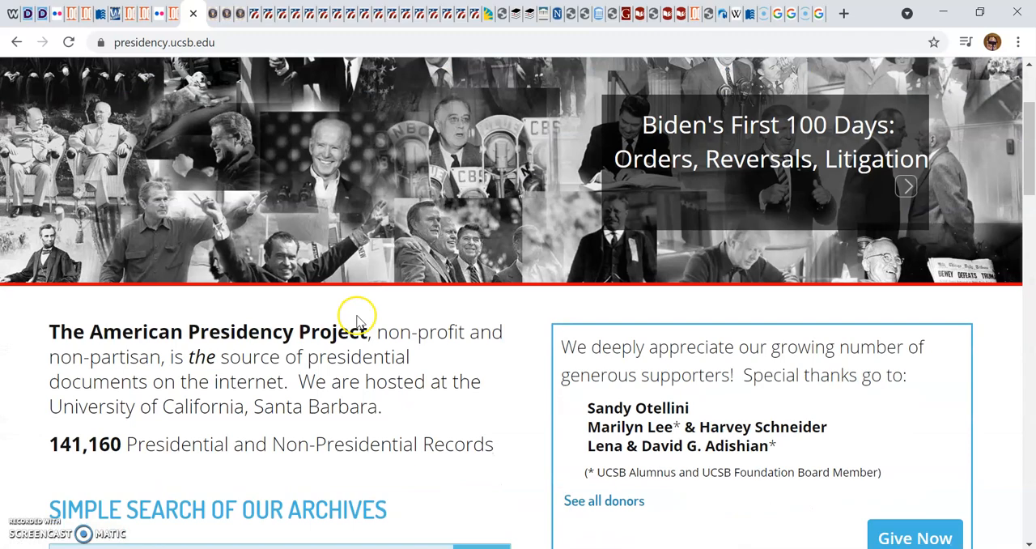
Scroll the home page to the footer, past the Biden actions chart and most-viewed documents.
scroll("down", 3)
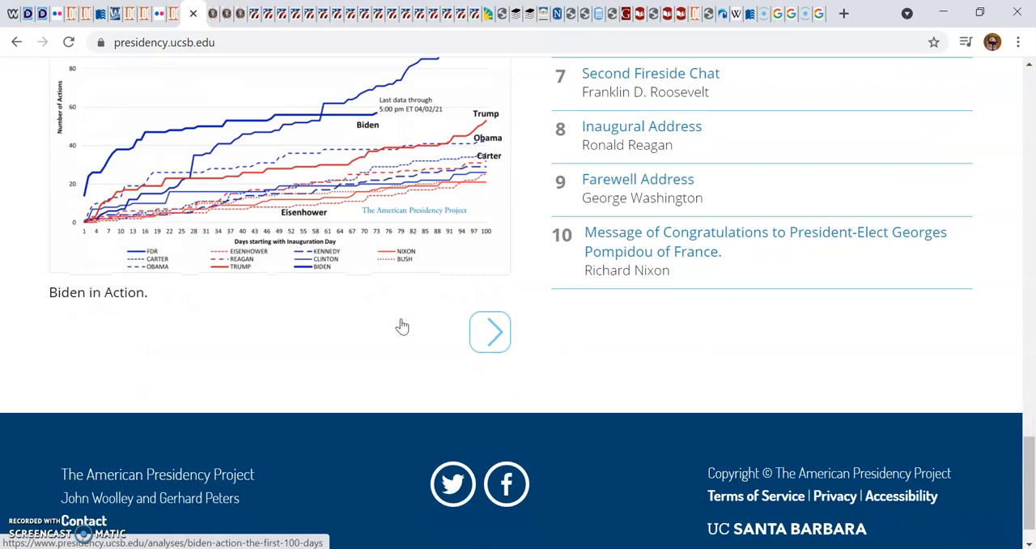